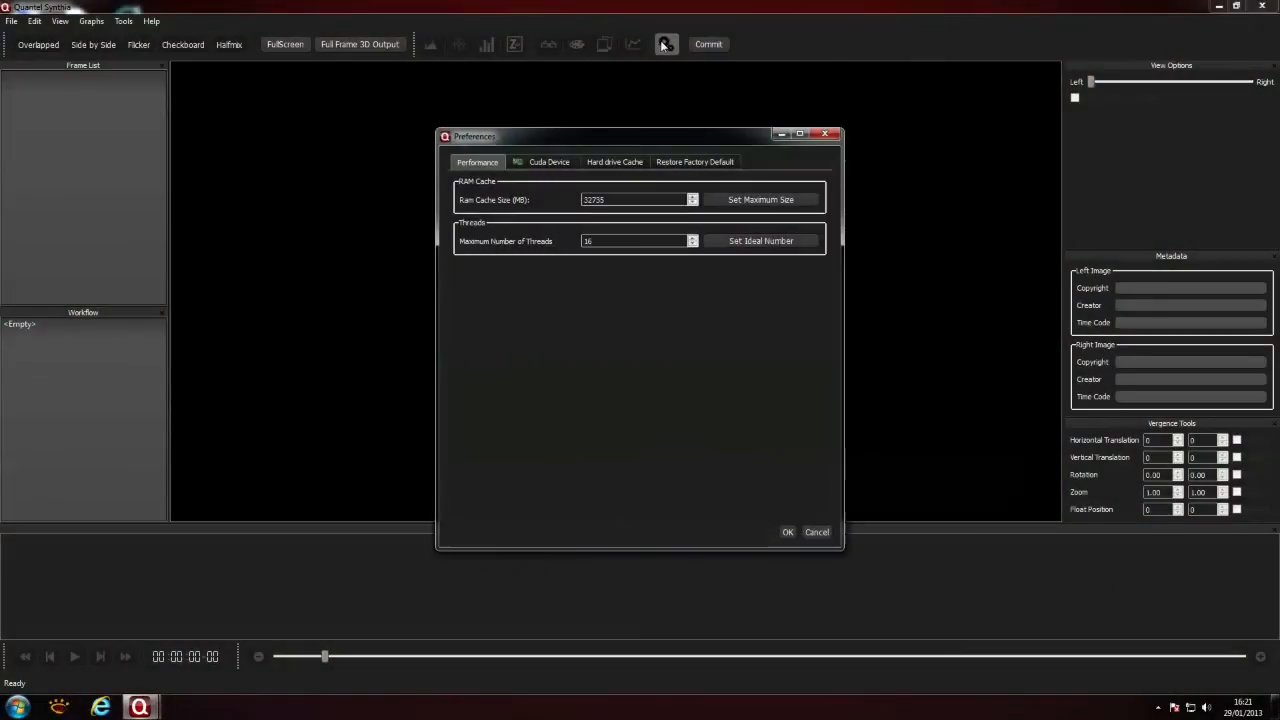
- Check the CUDA device and hard-drive cache preferences and confirm with OK
click(548, 160)
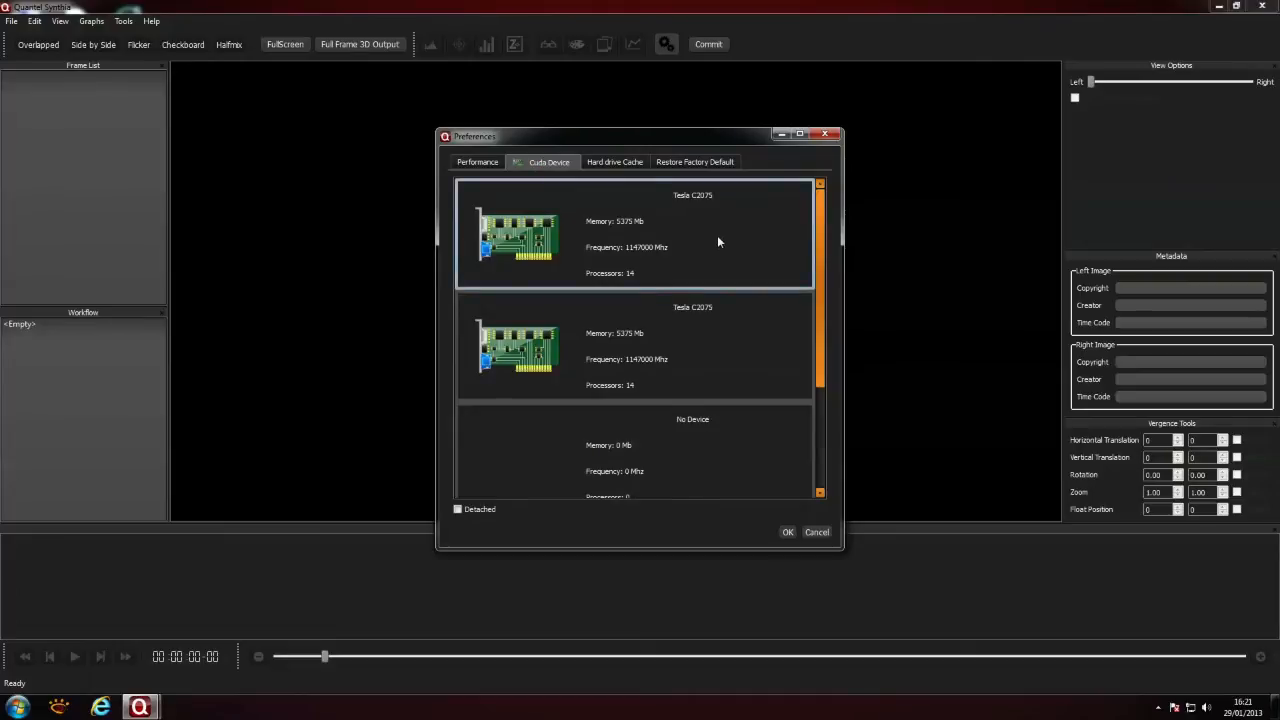
click(614, 162)
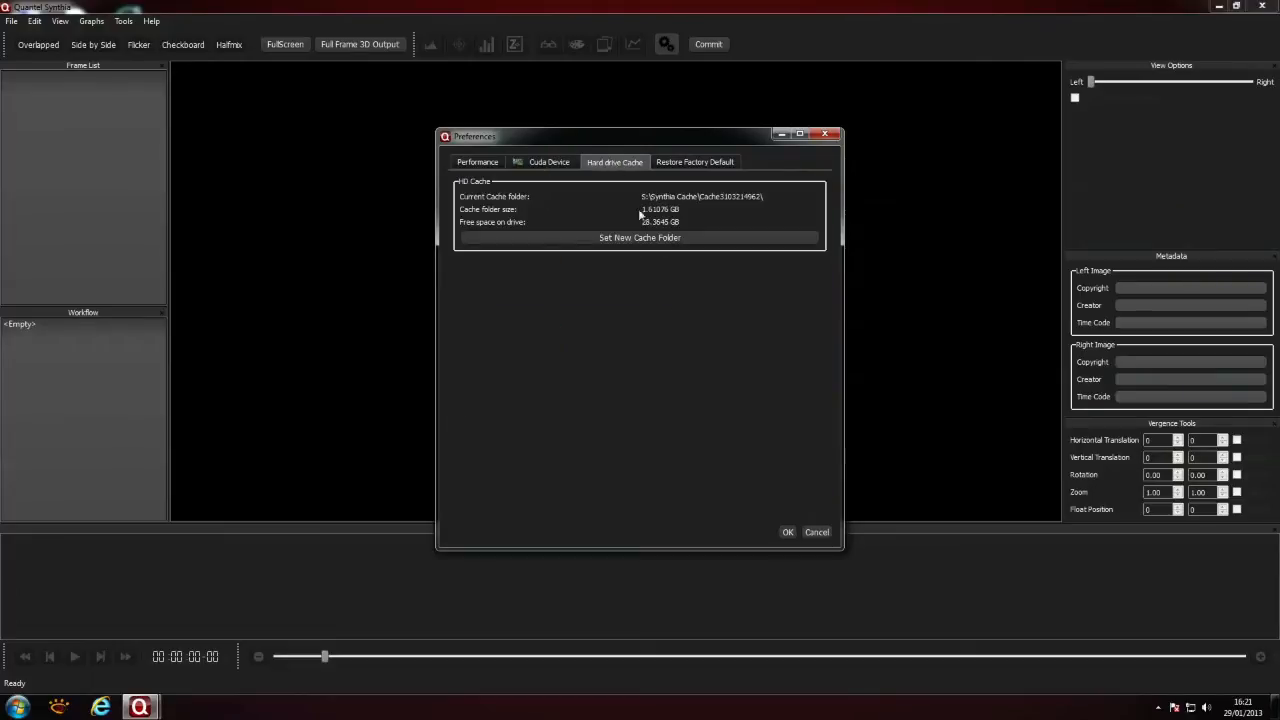
mouse_move(672, 324)
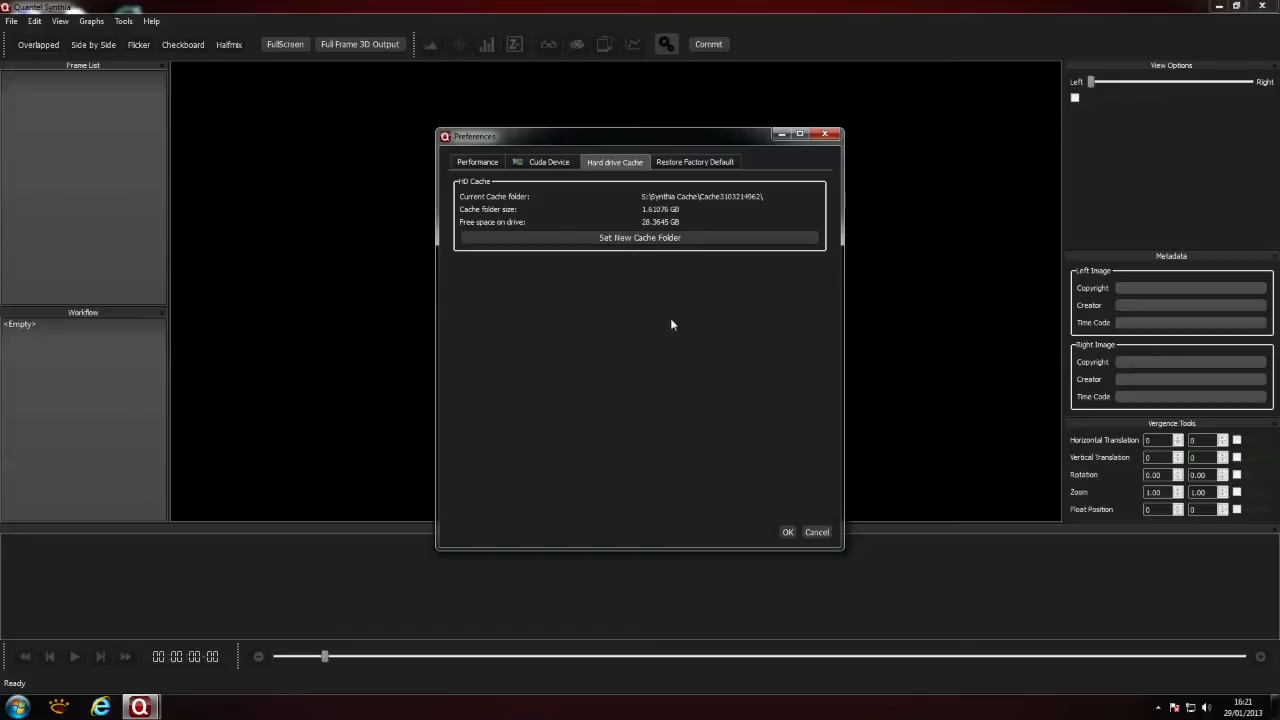
click(788, 532)
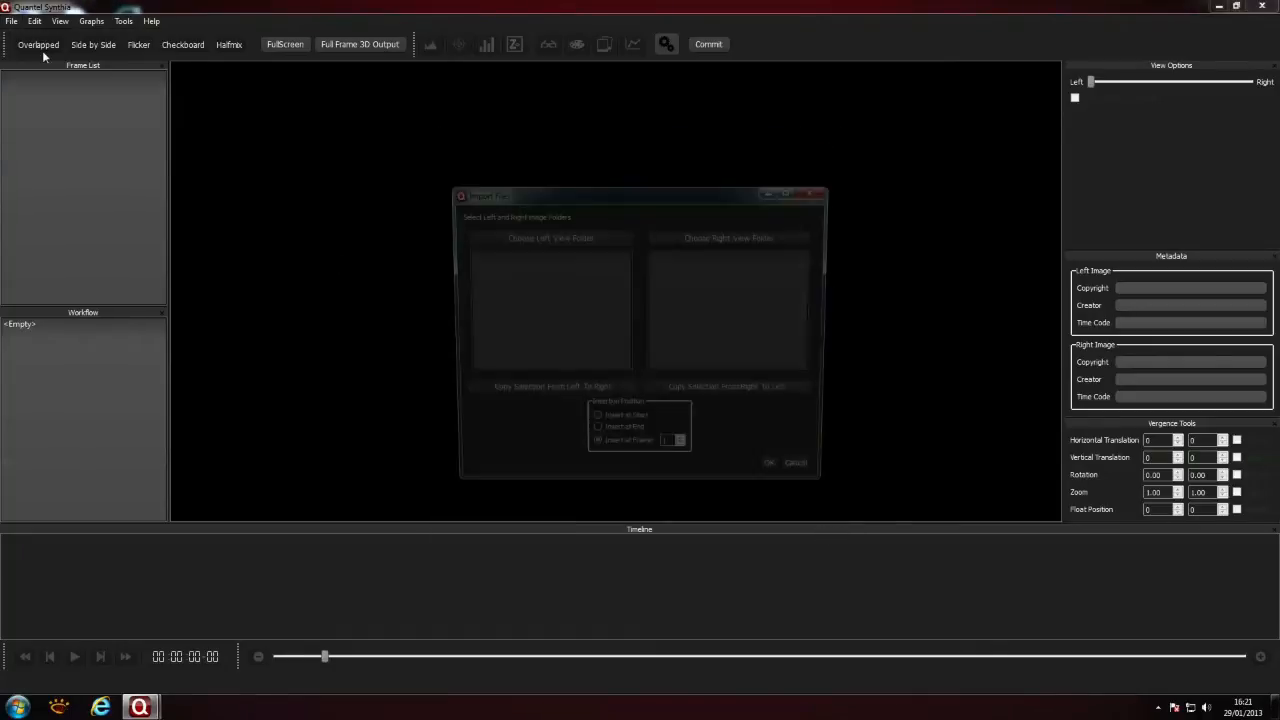
- Select the Left Eye folder as the left view and import the matching right-eye frames
click(550, 238)
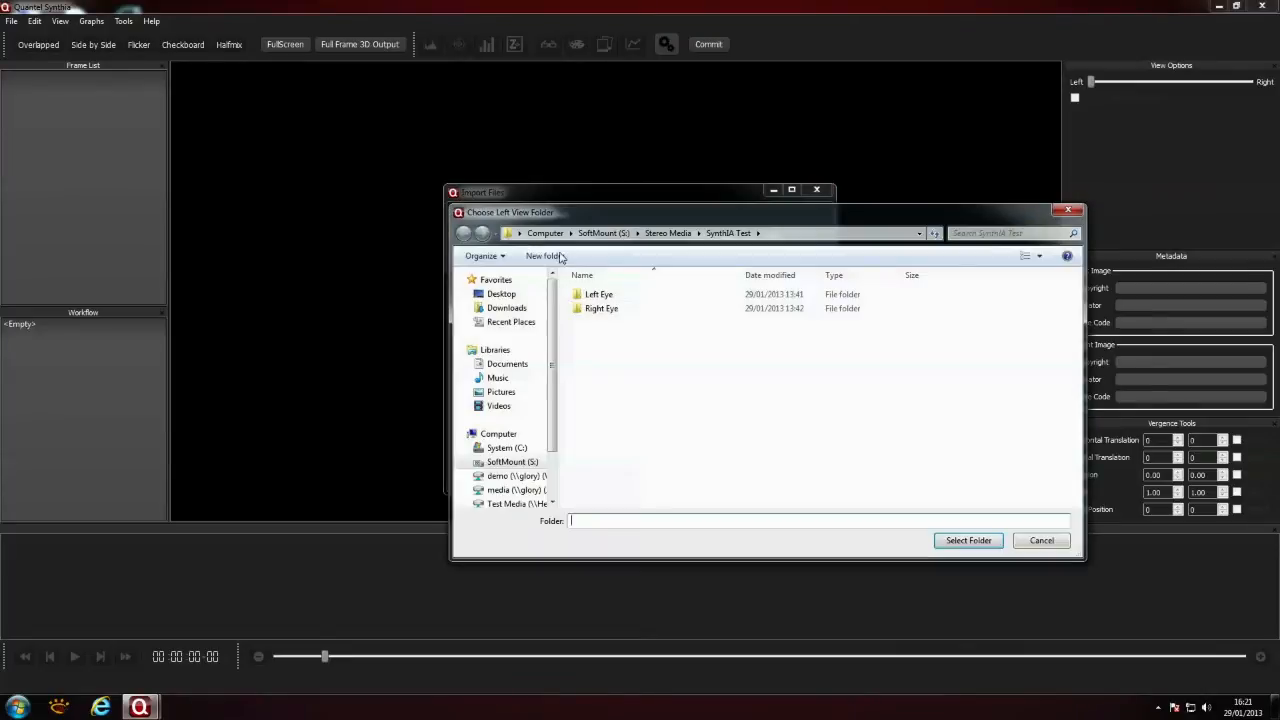
click(966, 540)
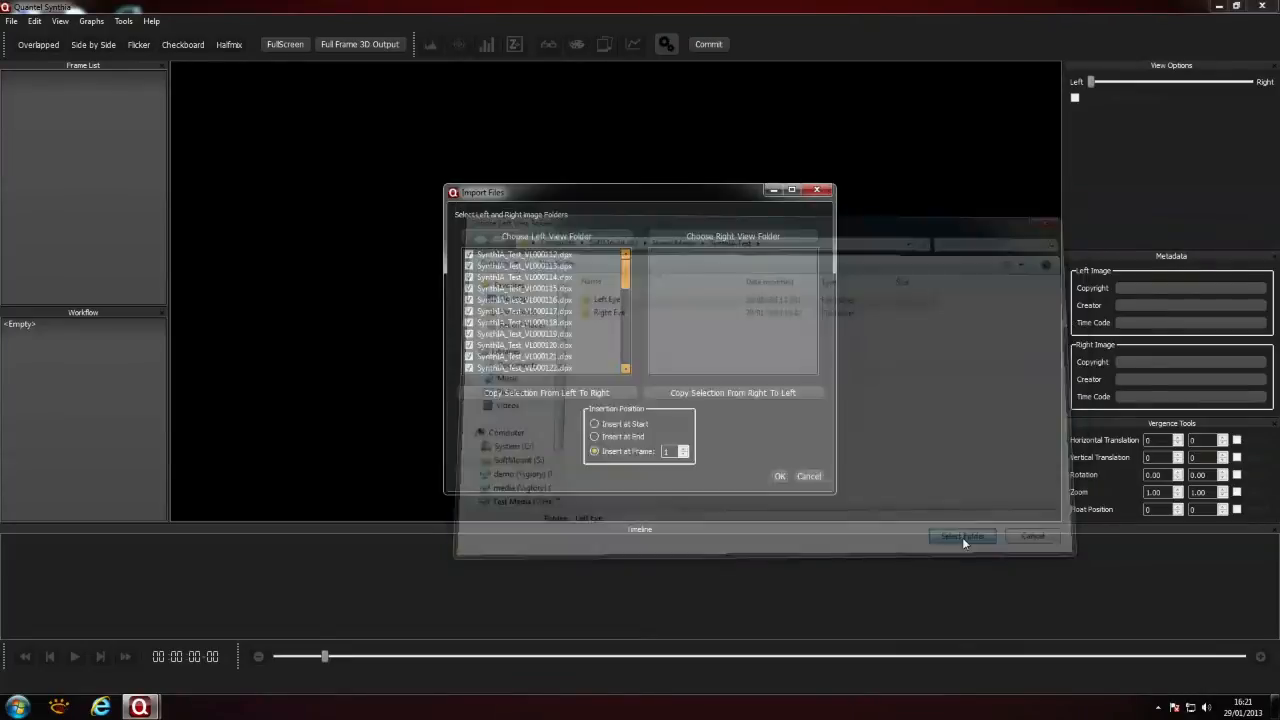
click(962, 536)
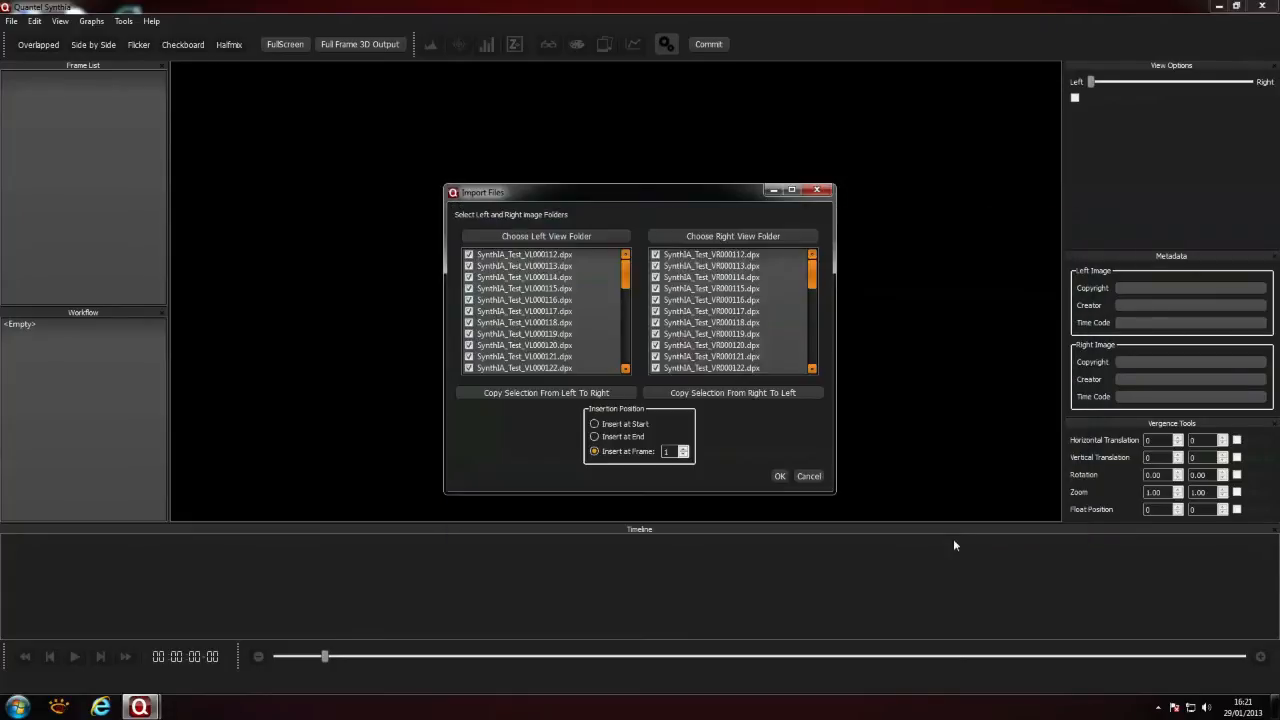
click(780, 476)
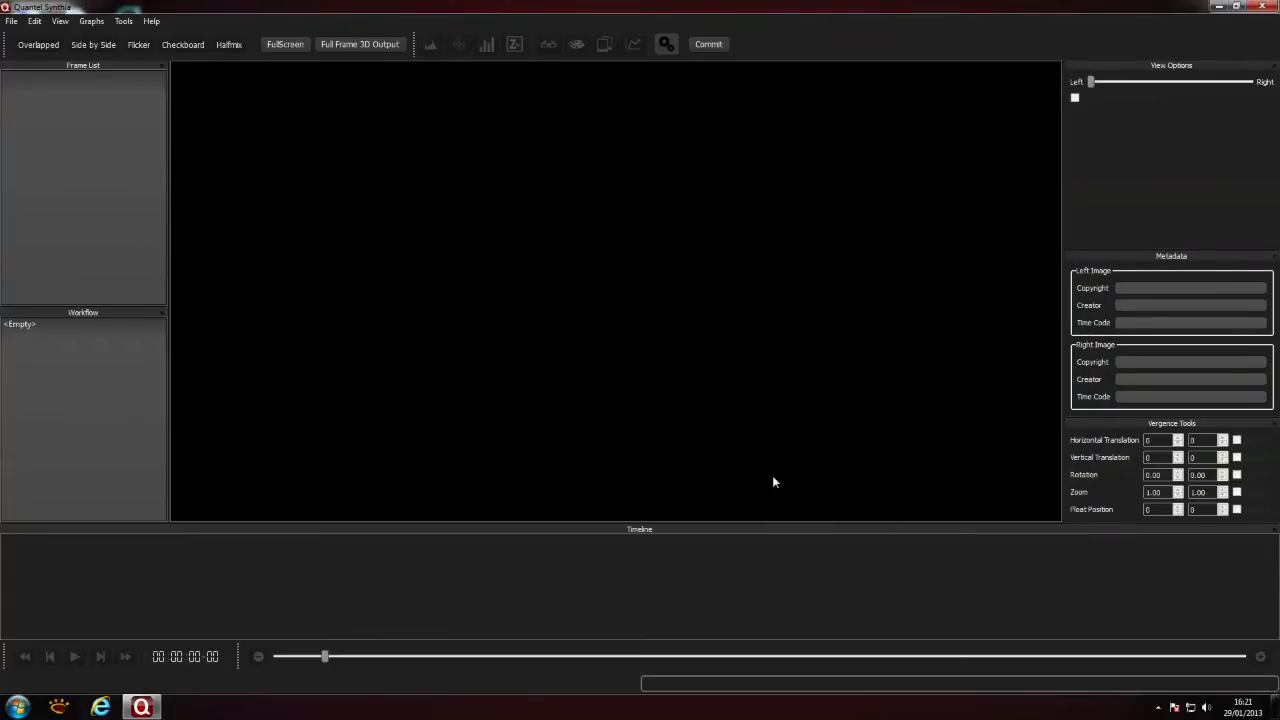
mouse_move(436, 638)
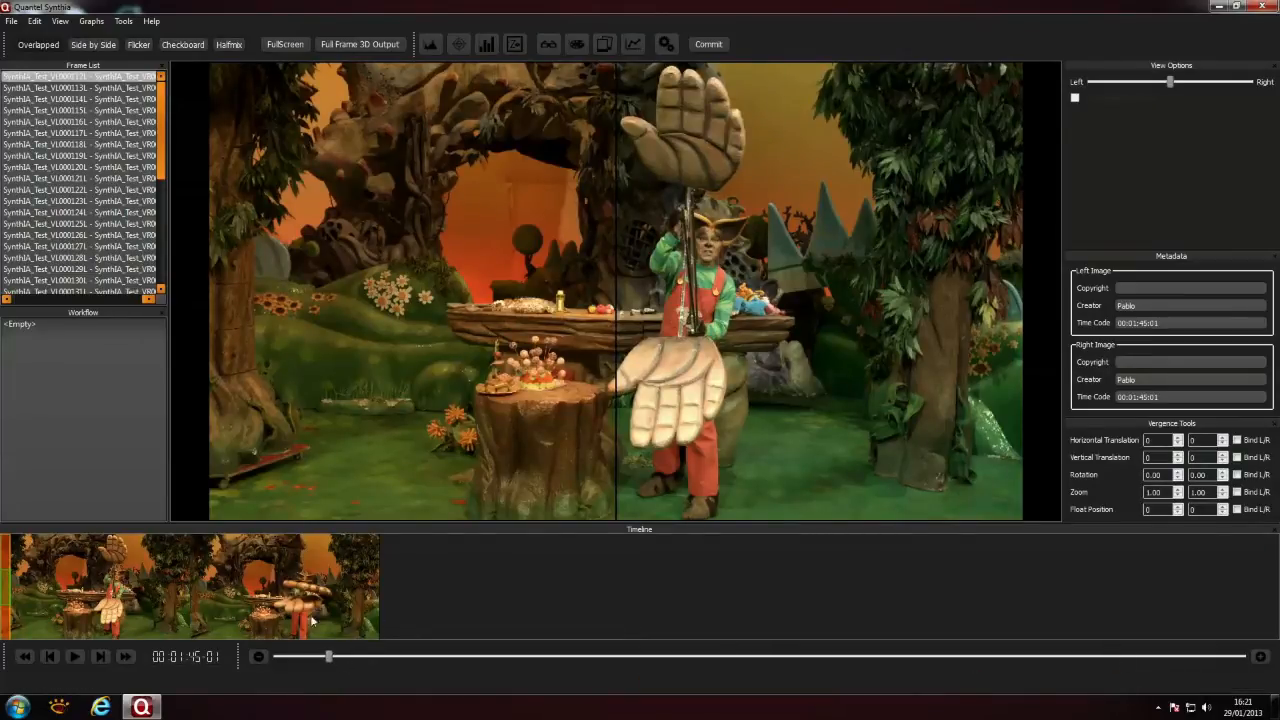
- View the eyes overlapped, side by side, flickering with an adjusted interval, and as a checkerboard
drag(330, 656, 716, 656)
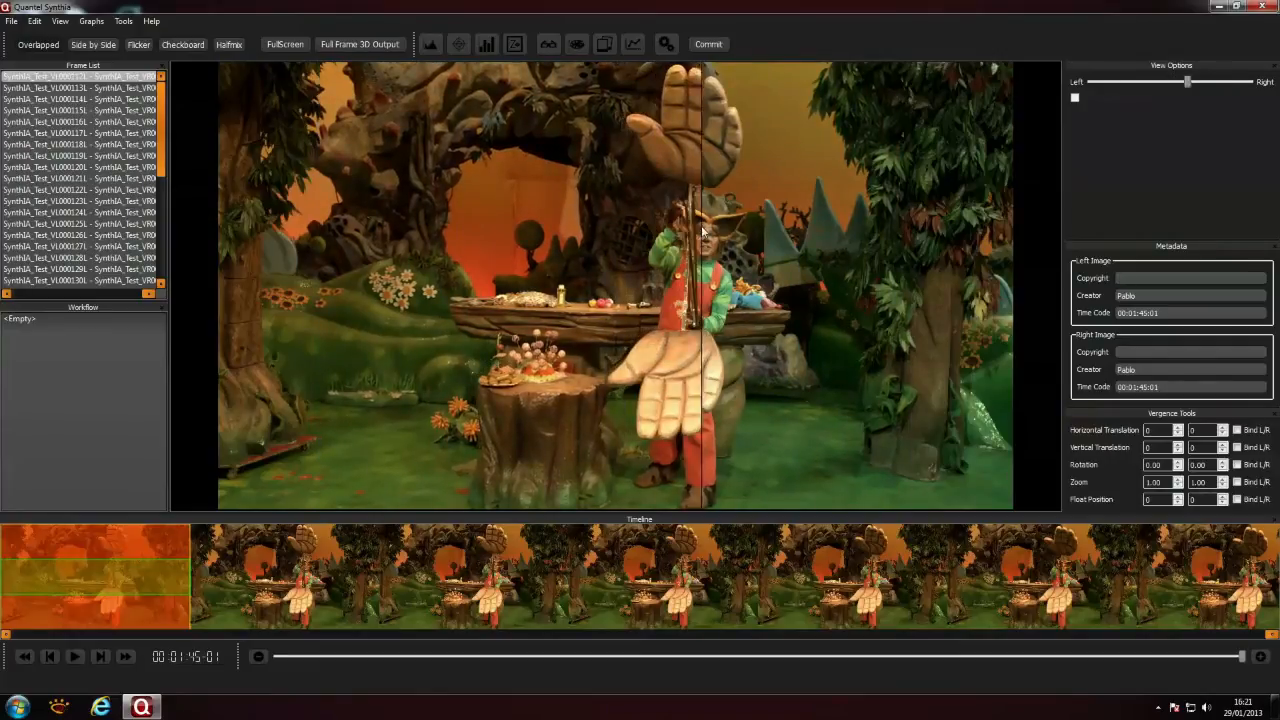
click(92, 44)
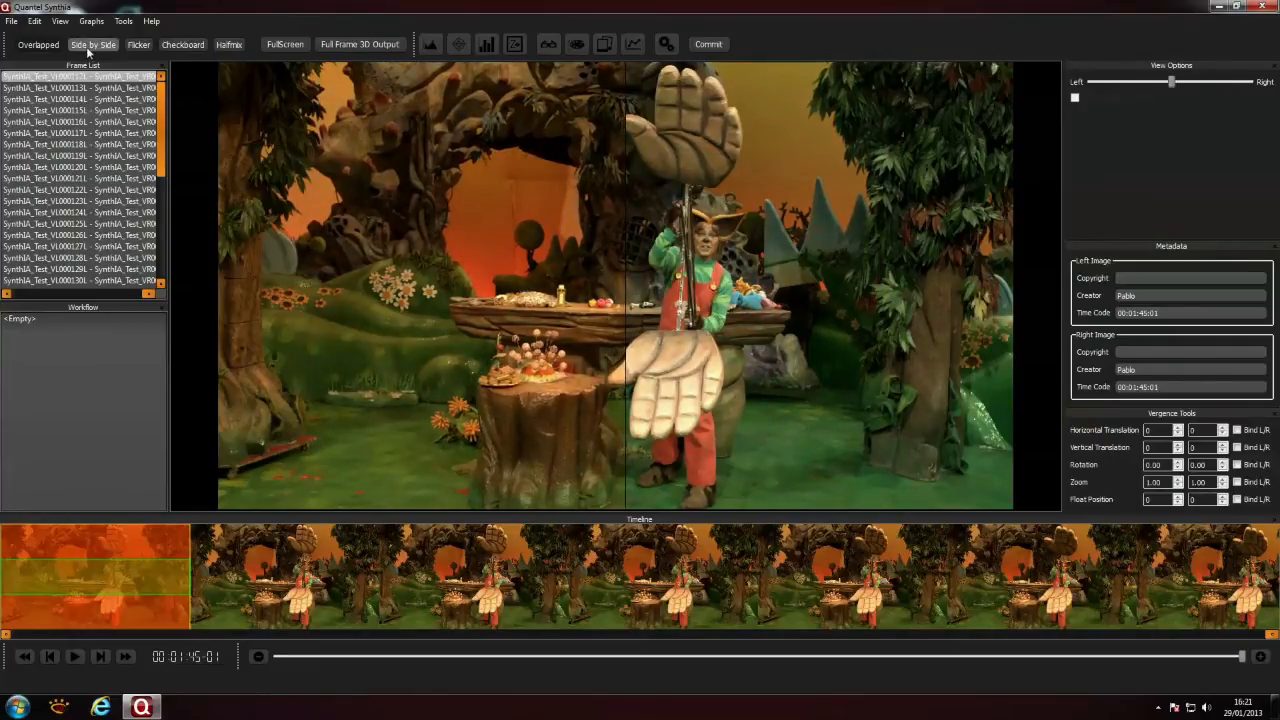
click(92, 44)
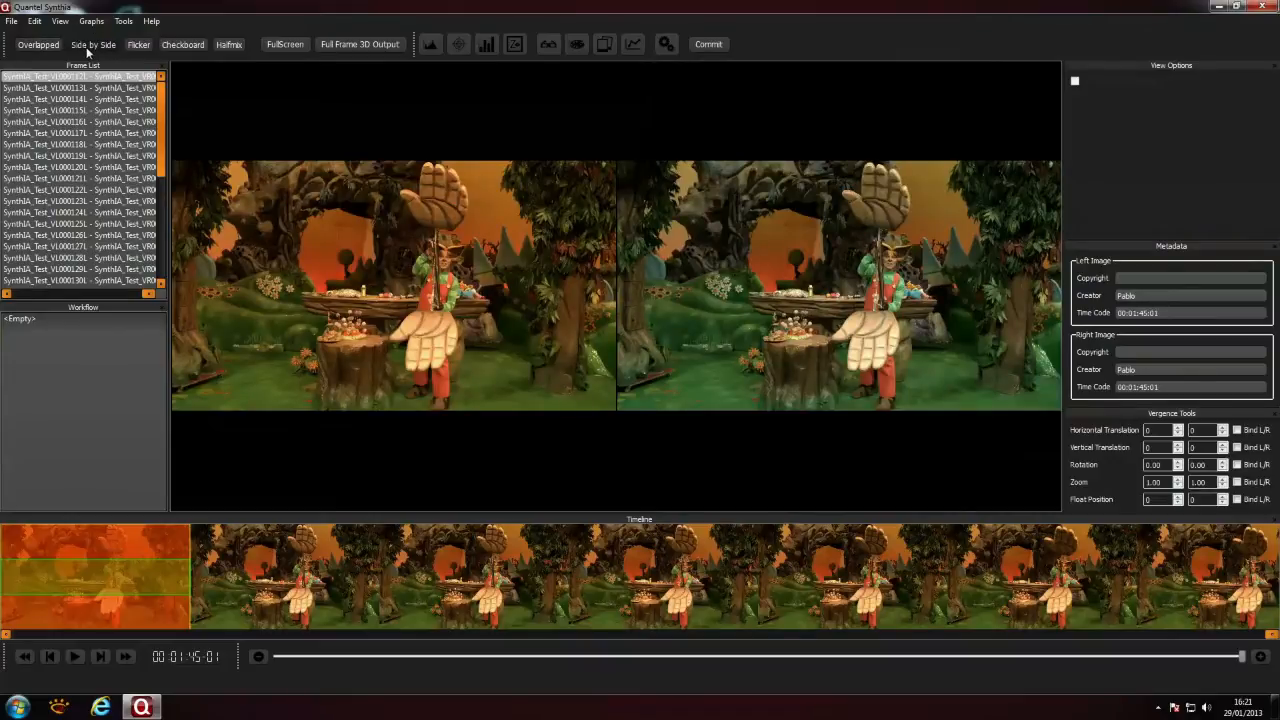
click(138, 44)
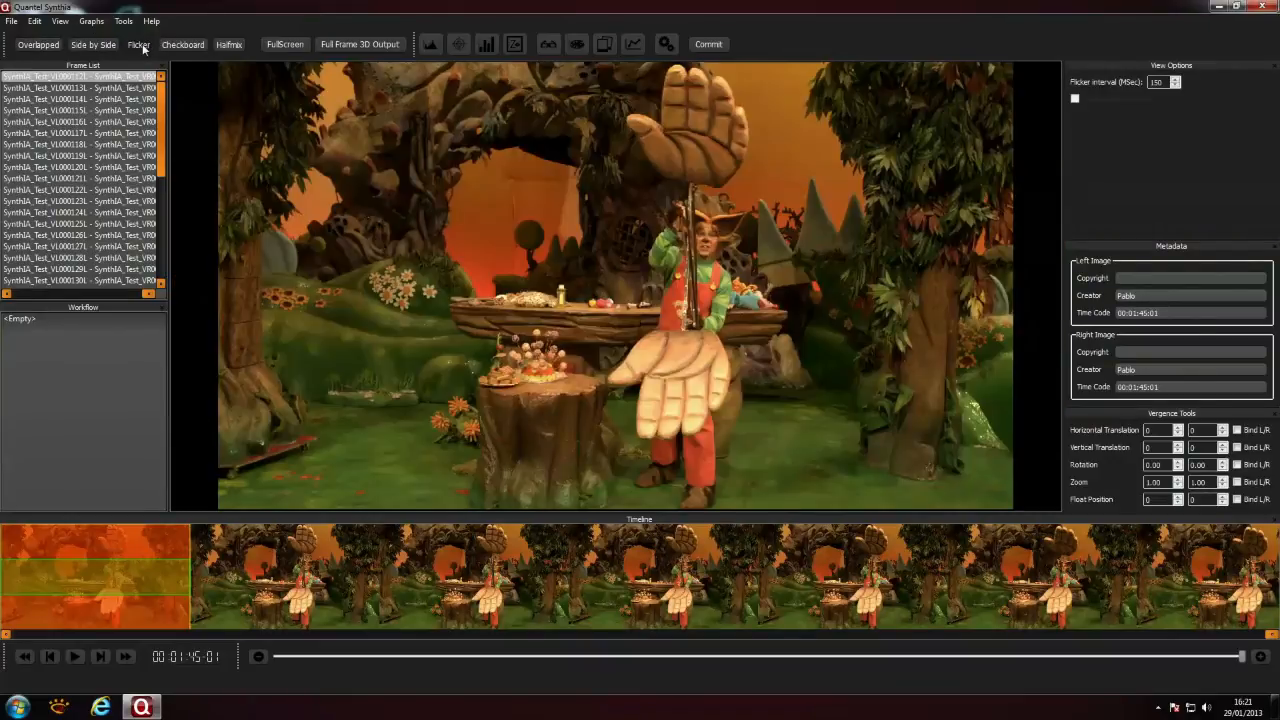
click(138, 44)
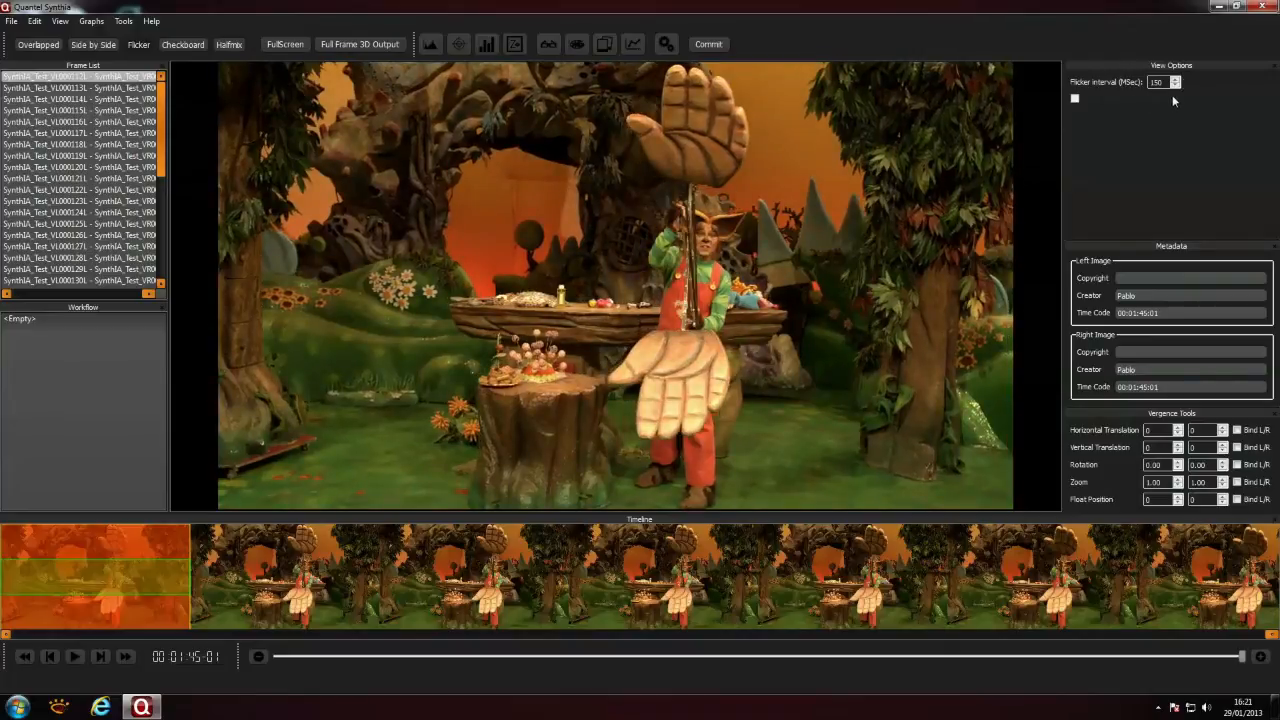
click(182, 44)
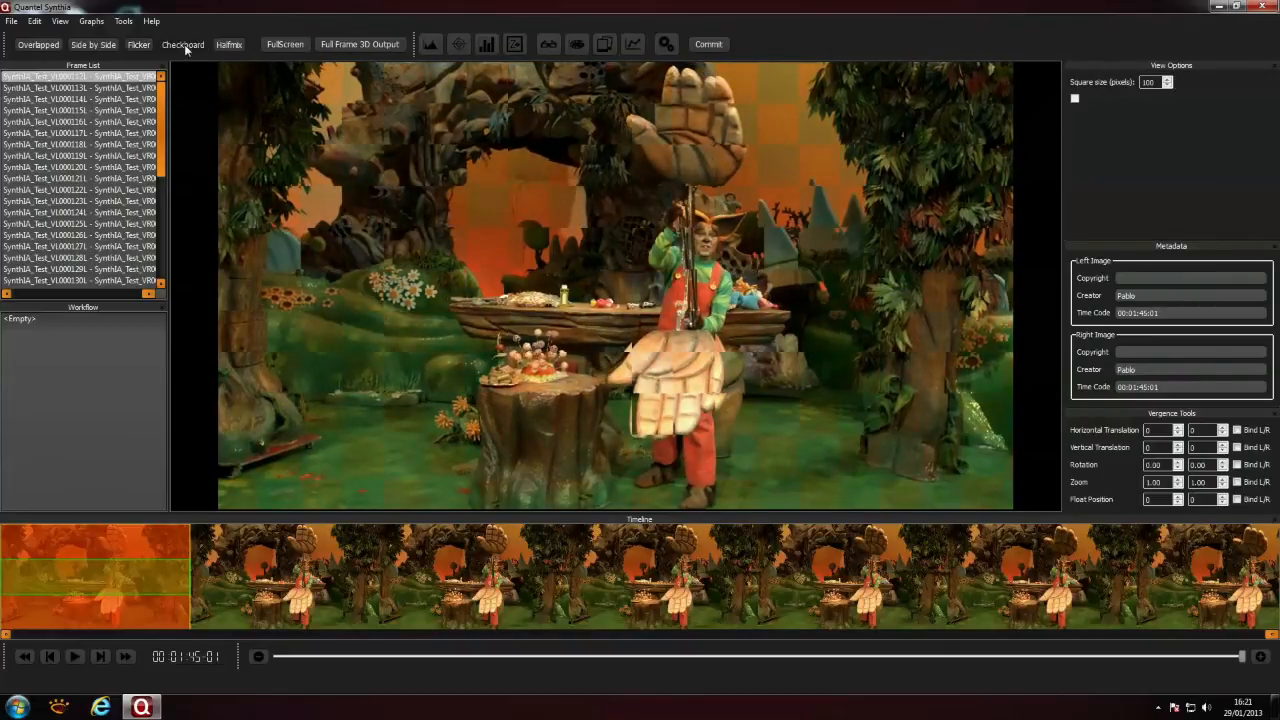
mouse_move(502, 208)
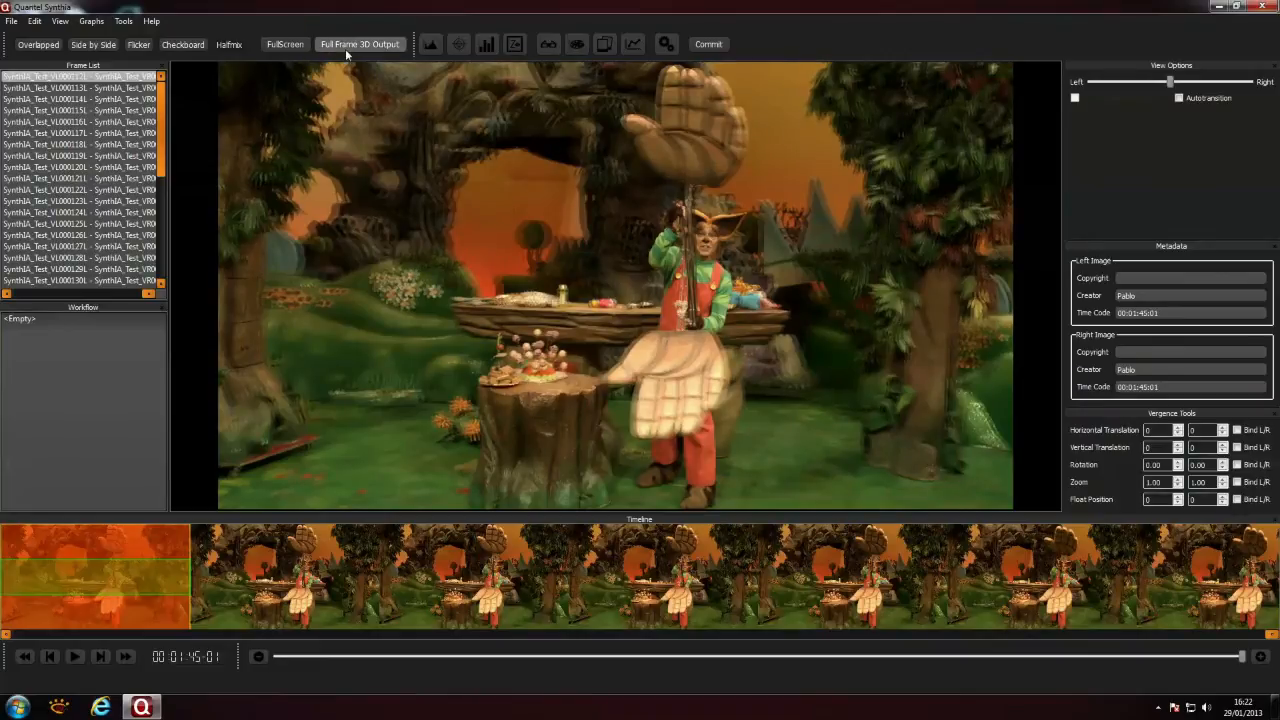
mouse_move(360, 44)
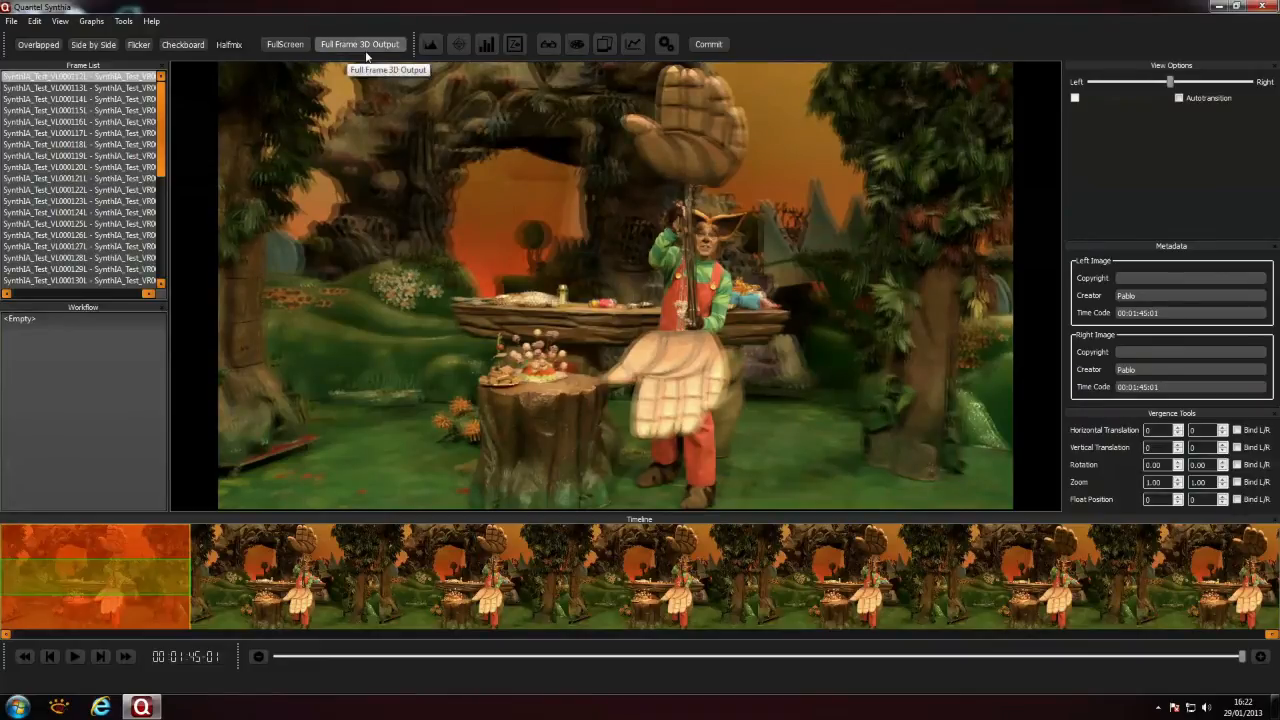
click(360, 44)
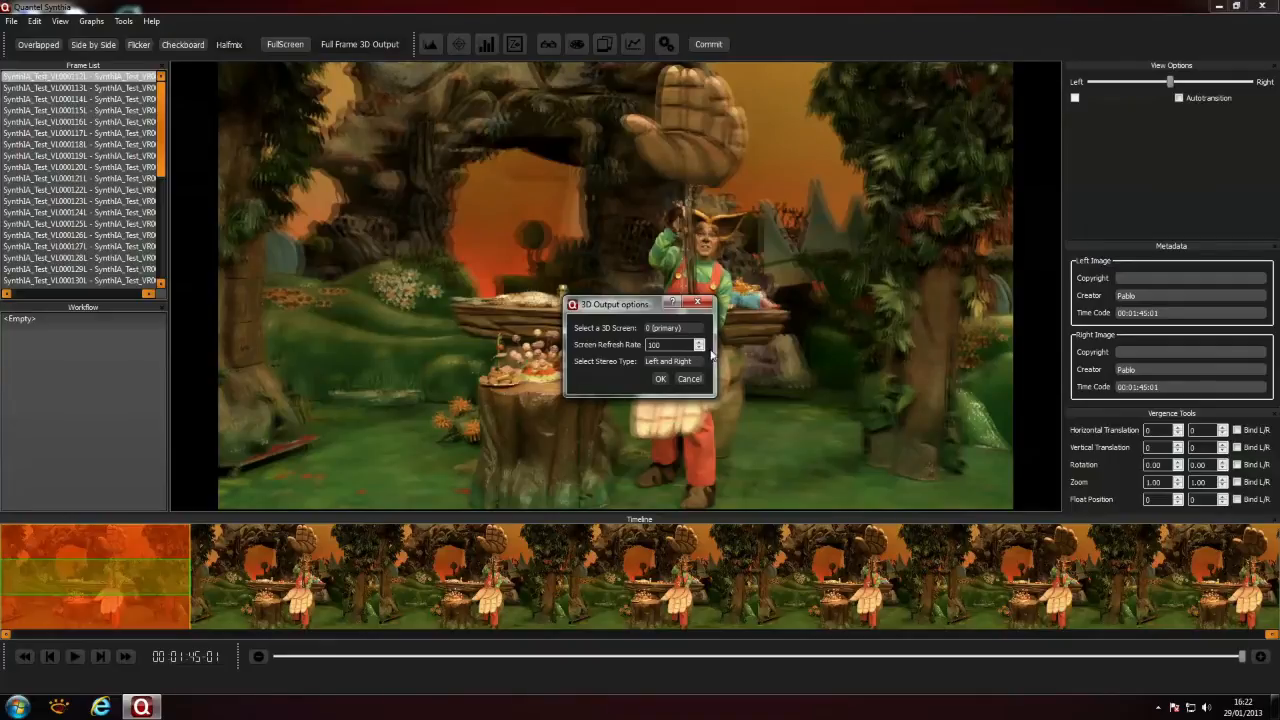
click(672, 360)
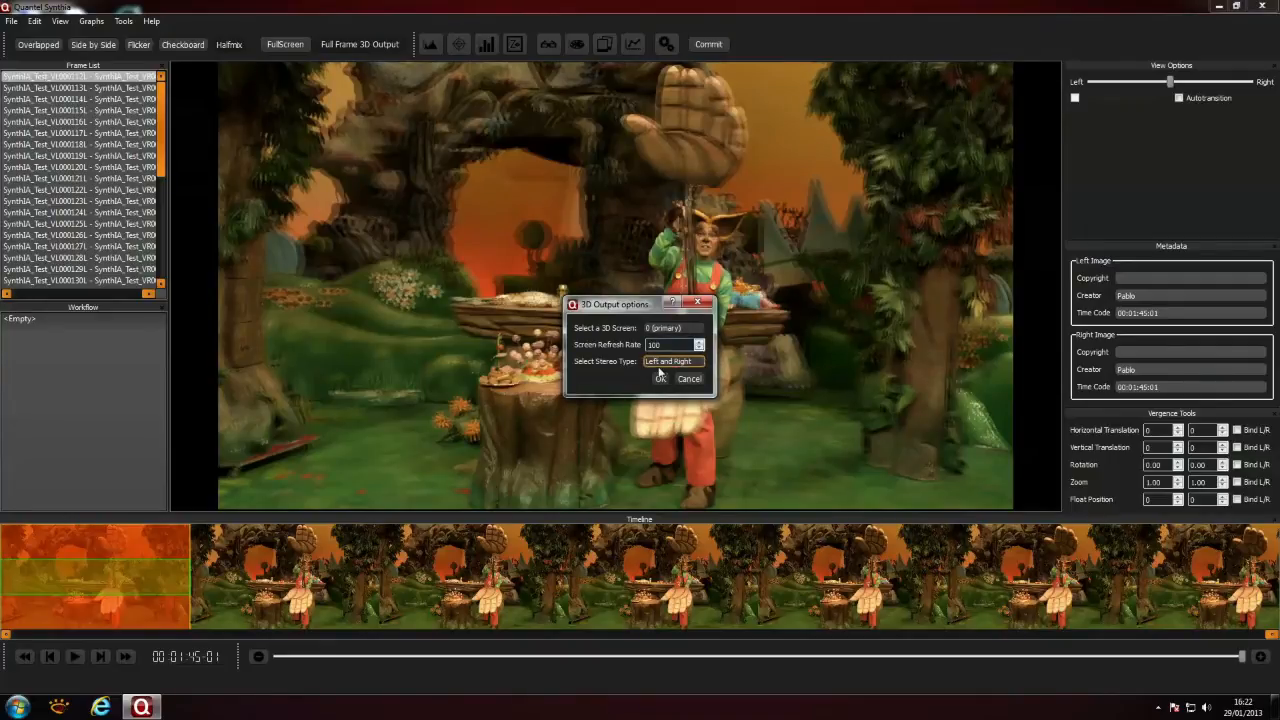
click(660, 378)
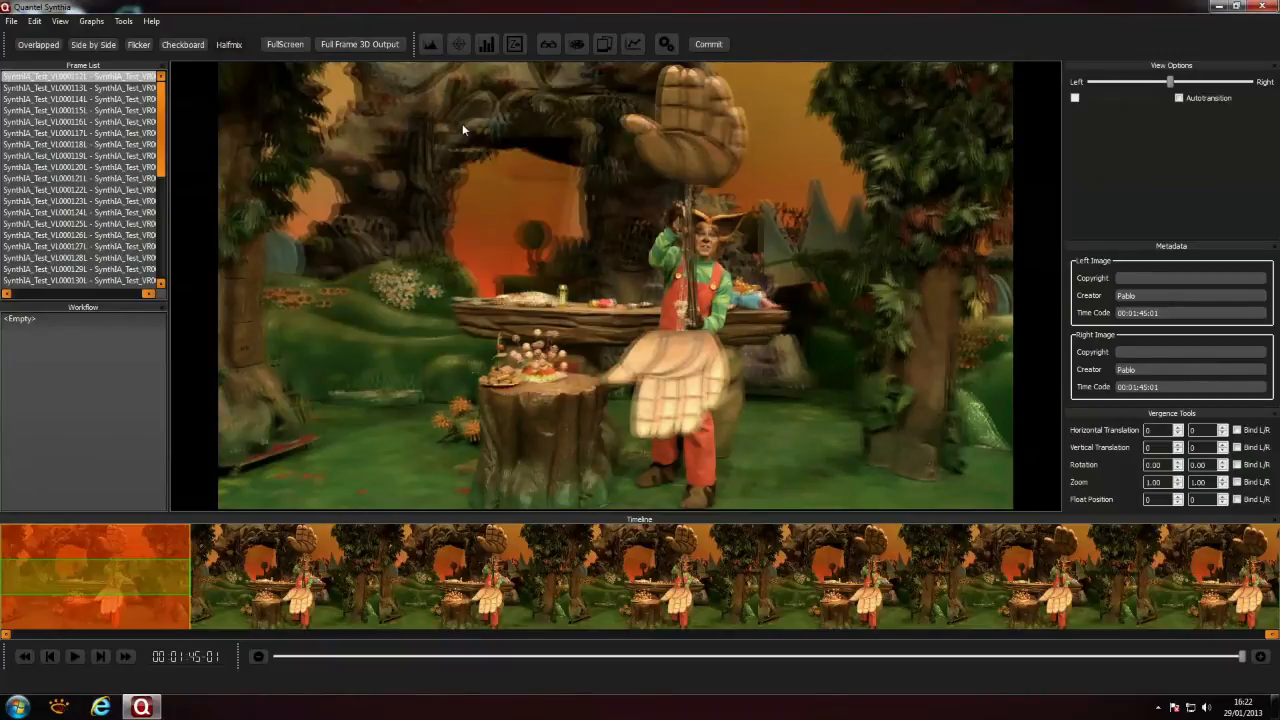
mouse_move(206, 70)
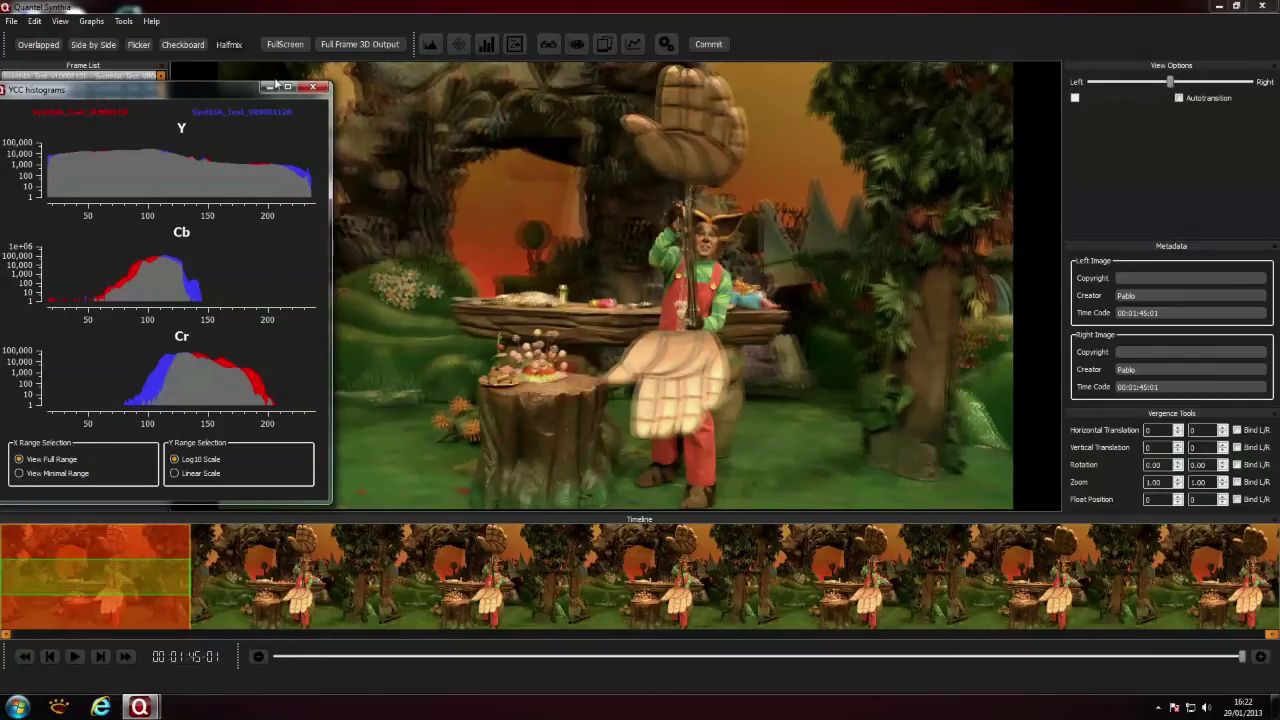
- Auto-balance colours left to right, then return to the halfway blended view
click(182, 44)
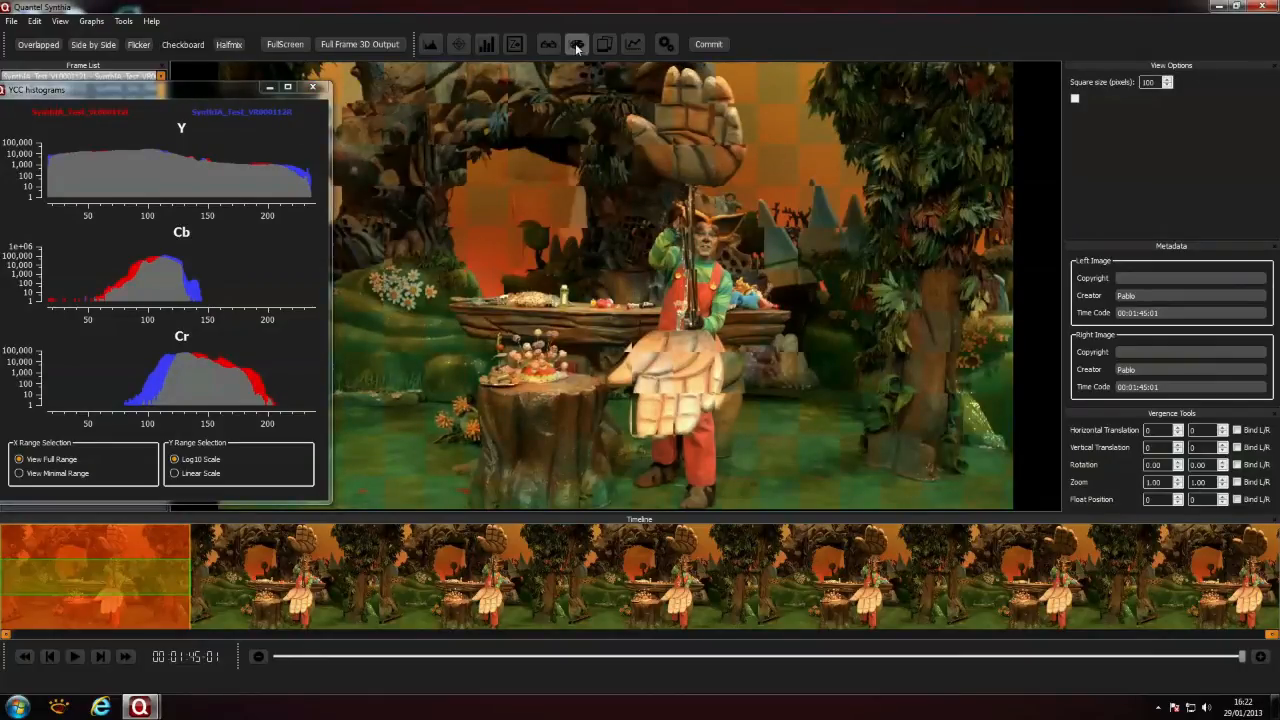
click(576, 44)
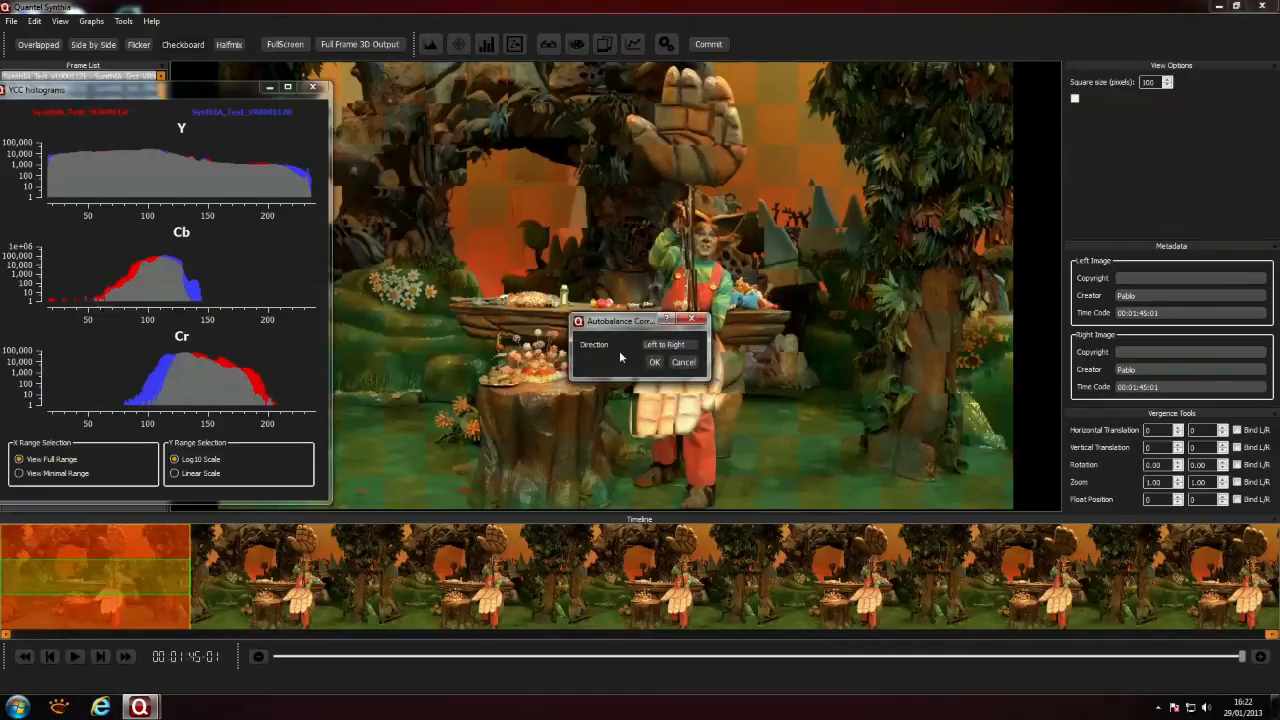
click(656, 360)
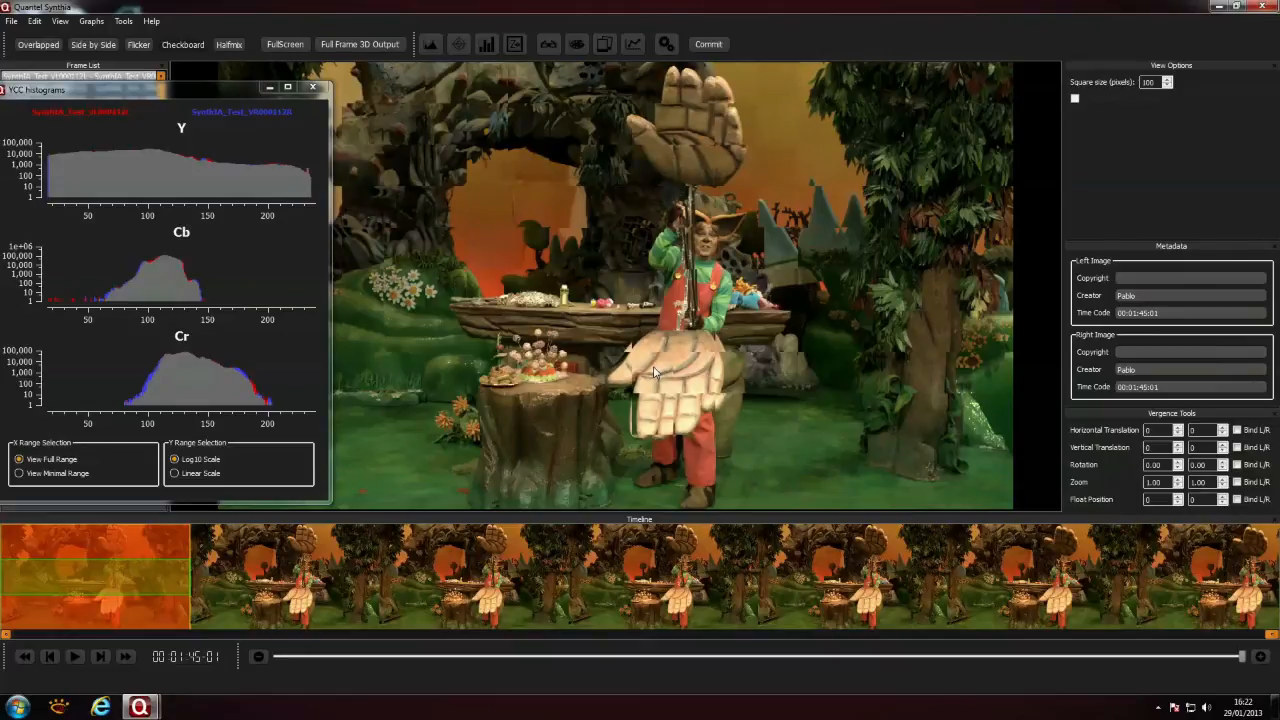
mouse_move(228, 44)
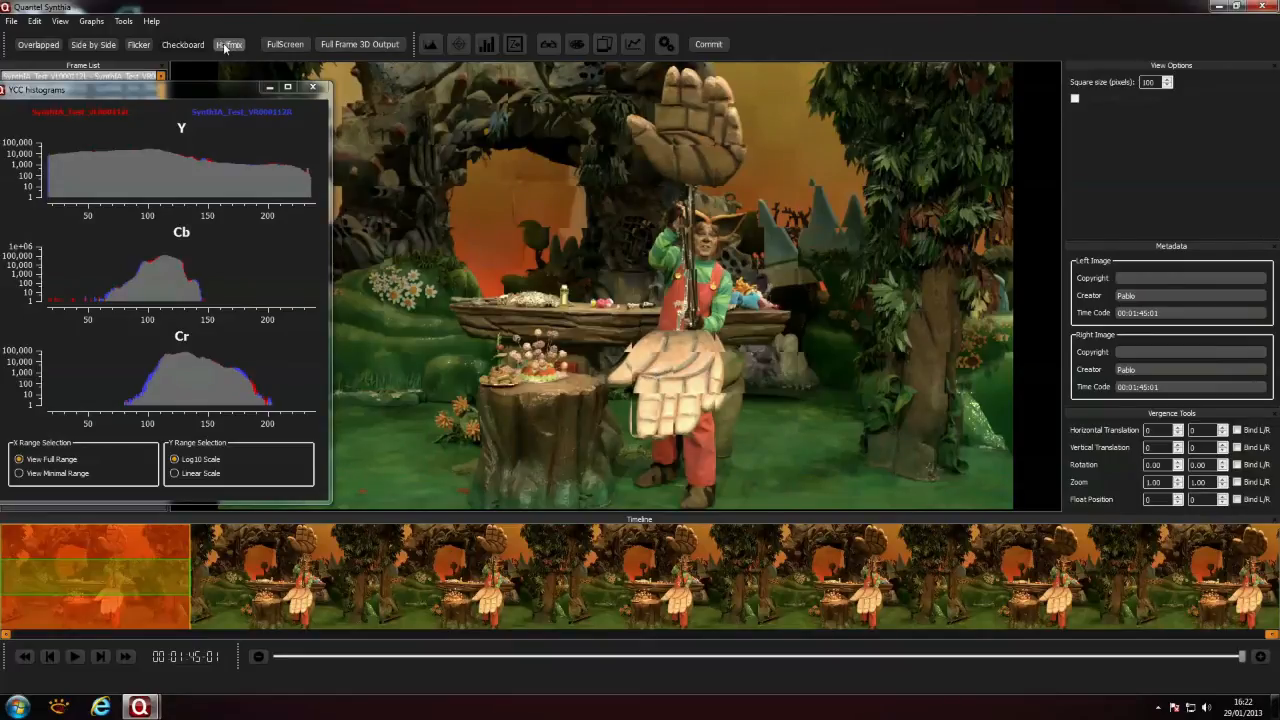
click(228, 44)
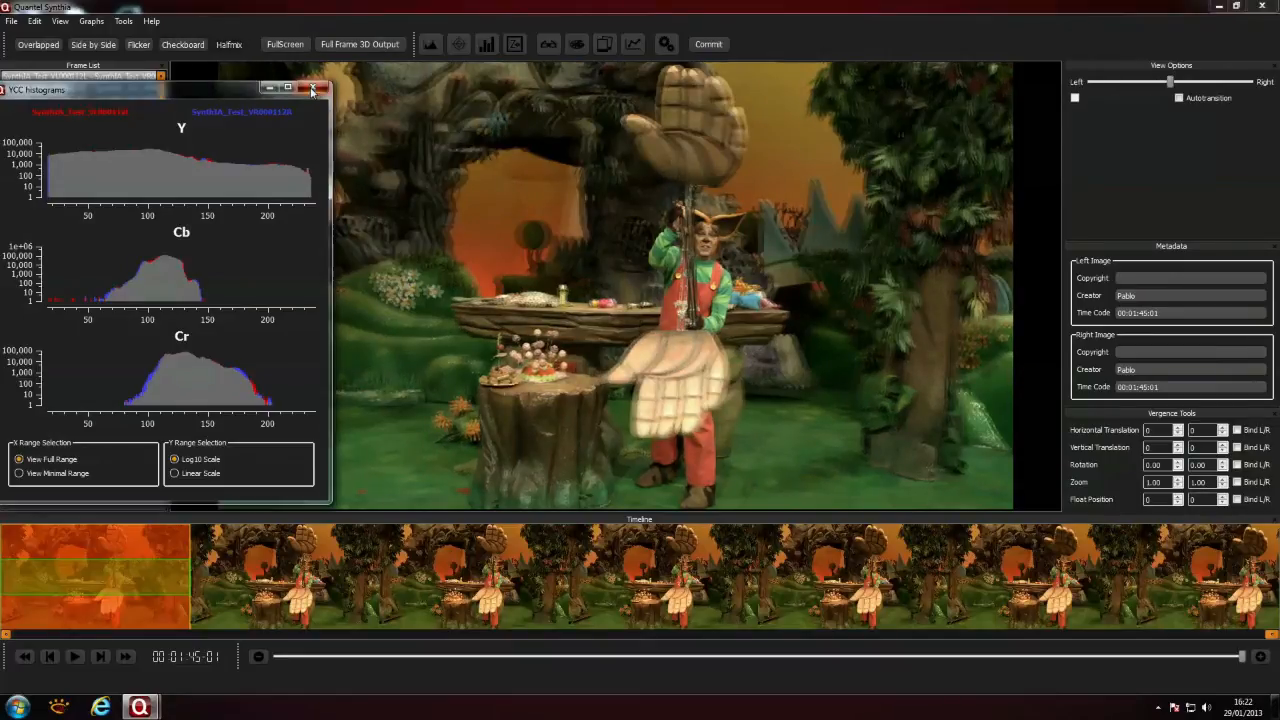
- Inspect both eyes on the vectorscope, move its window aside and close it
click(312, 88)
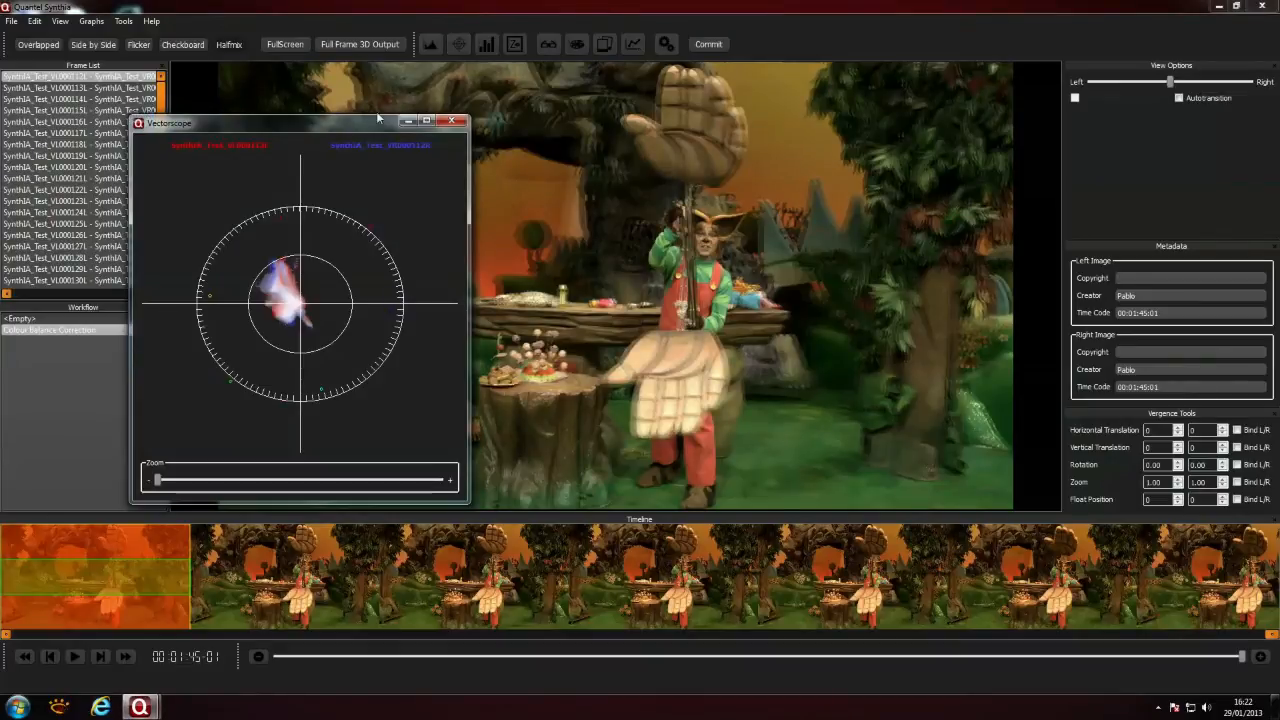
drag(256, 122, 170, 108)
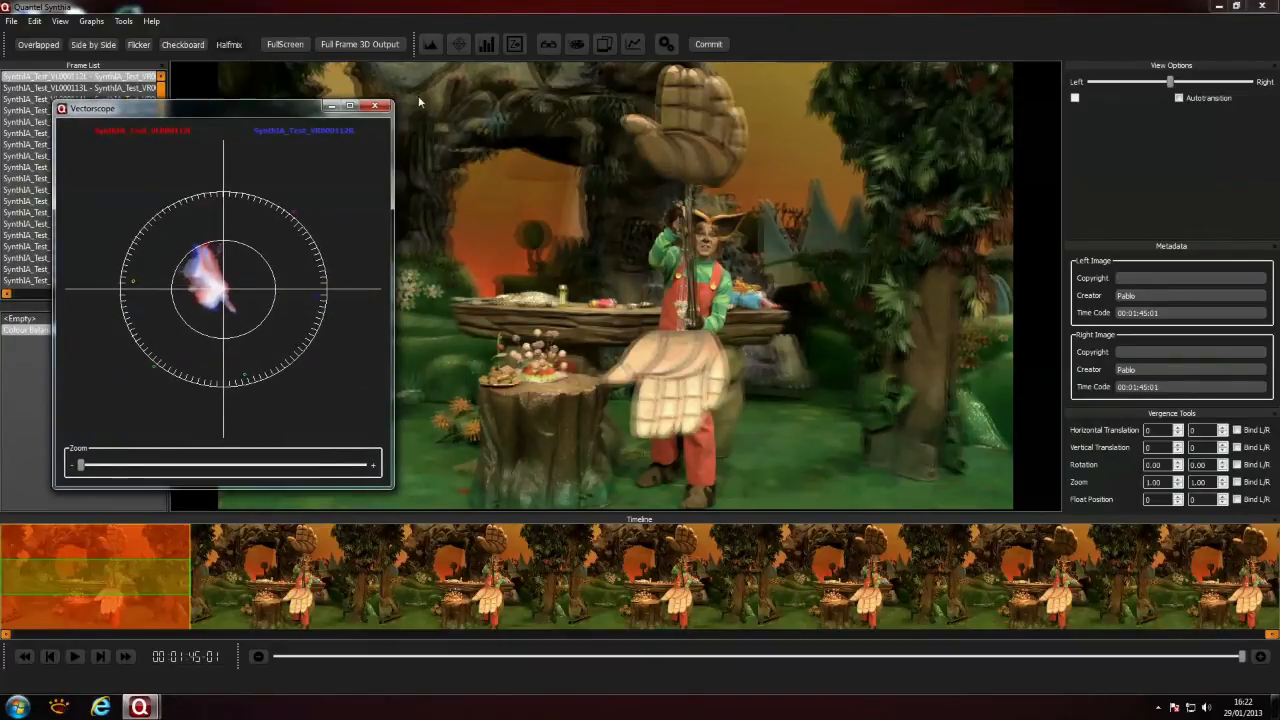
click(488, 44)
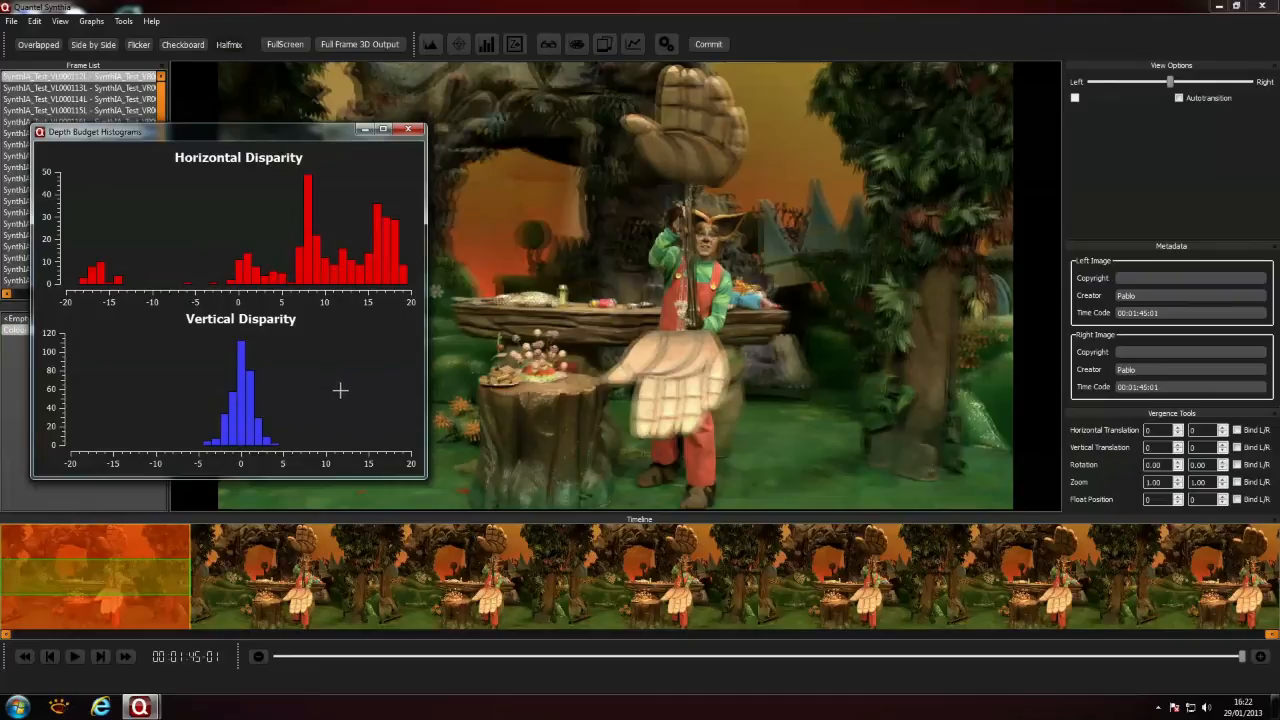
mouse_move(516, 240)
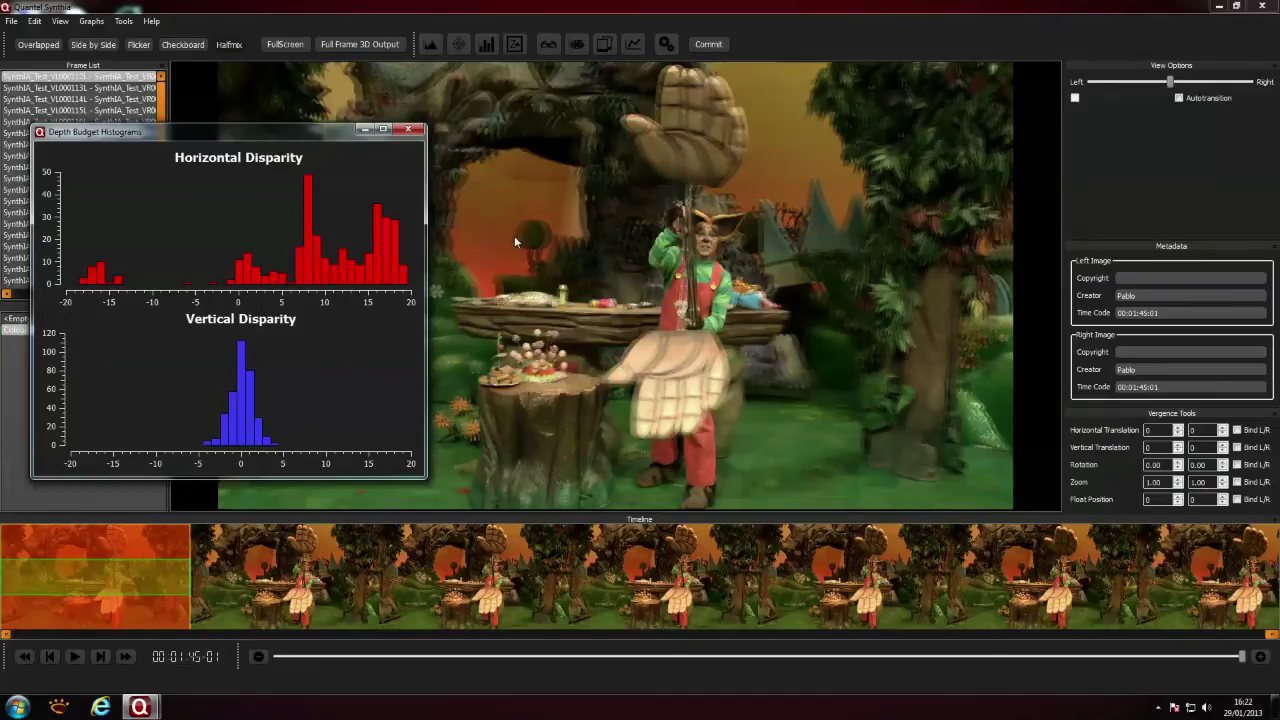
mouse_move(636, 128)
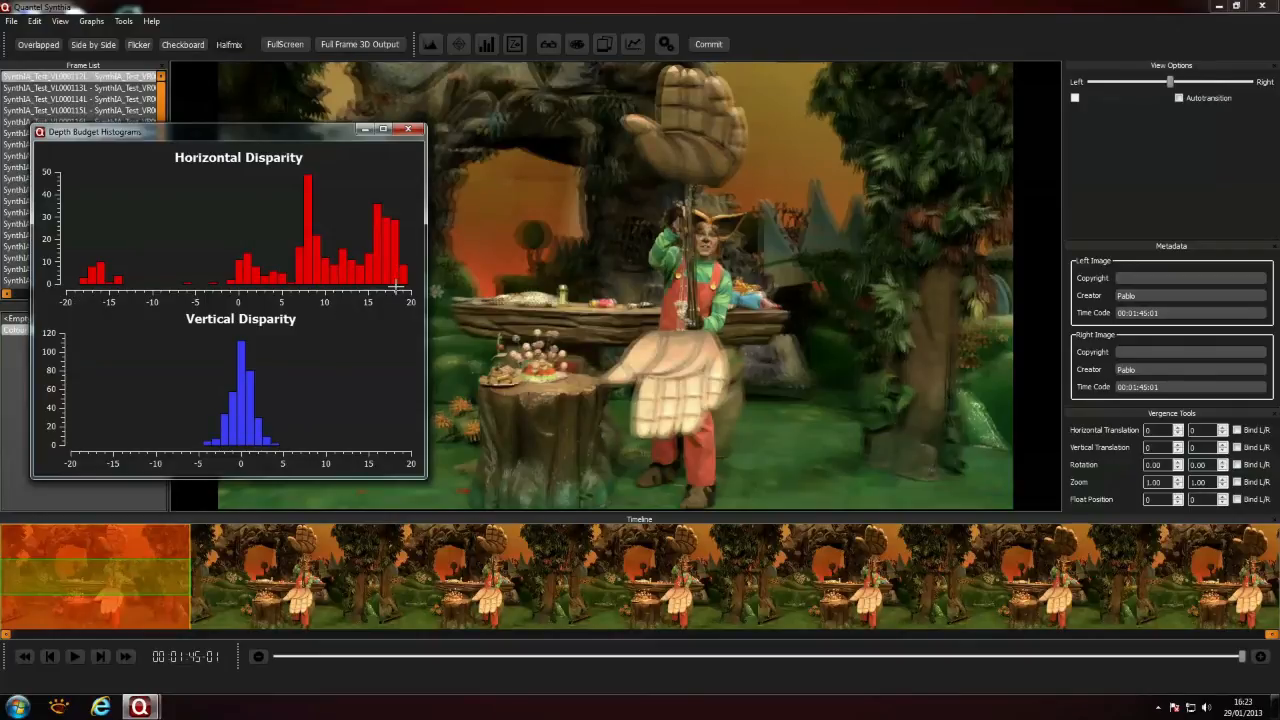
mouse_move(518, 268)
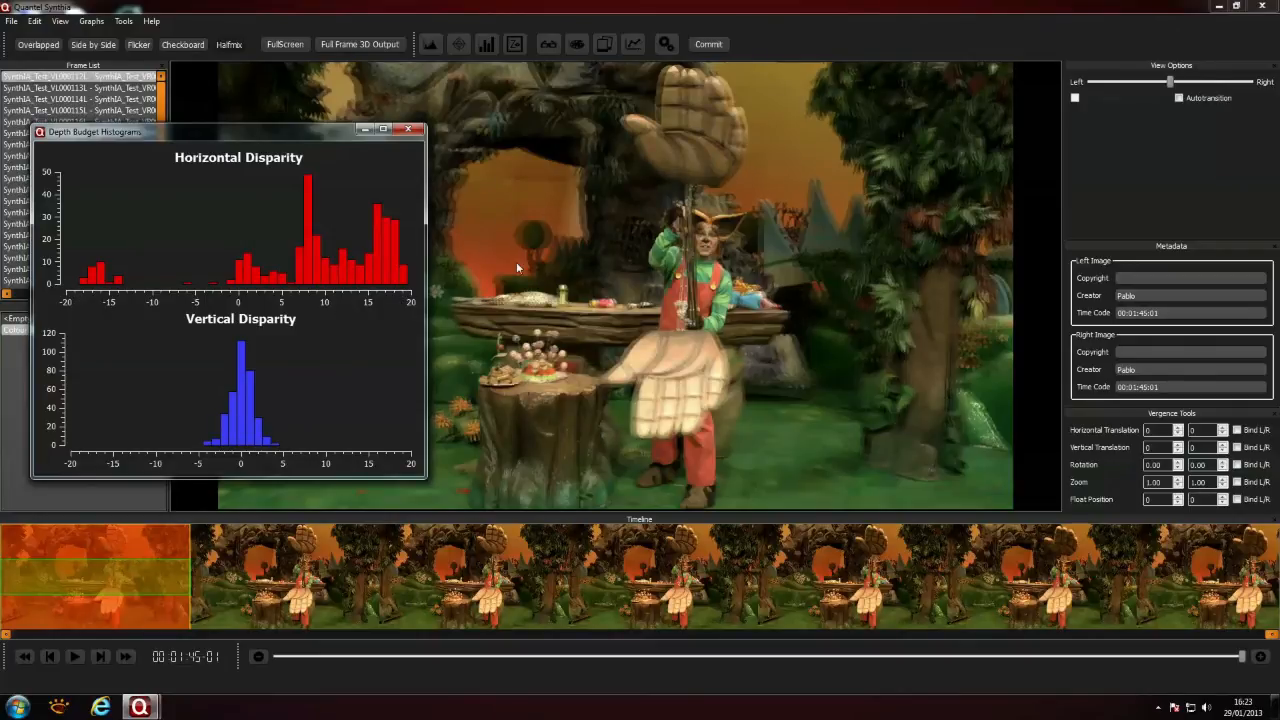
mouse_move(528, 238)
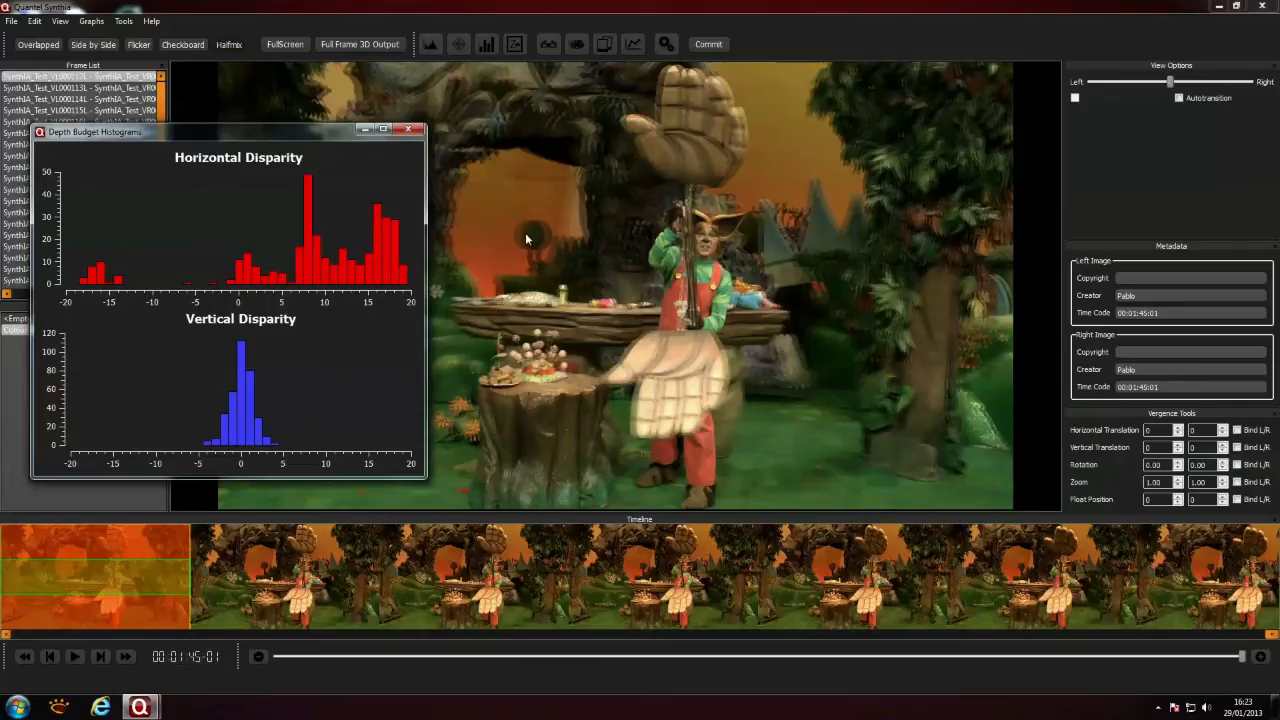
mouse_move(576, 122)
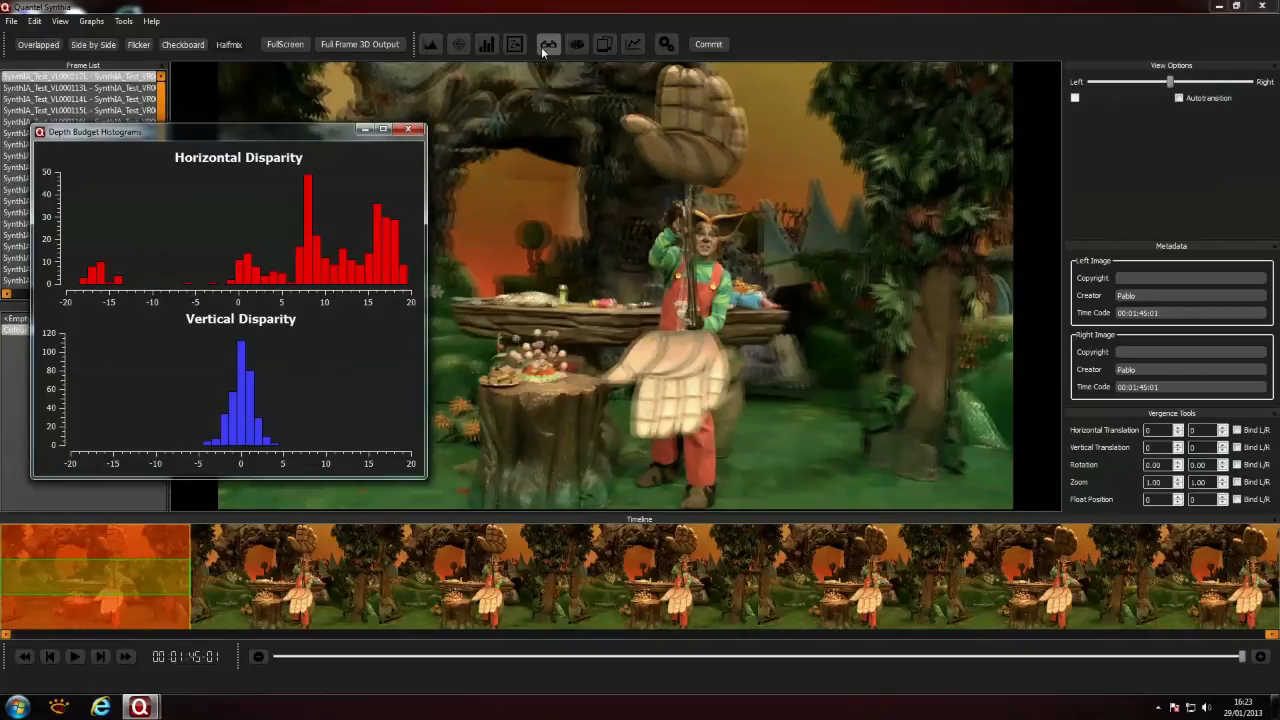
- Run view synthesis with the default disparity-map parameters
click(548, 44)
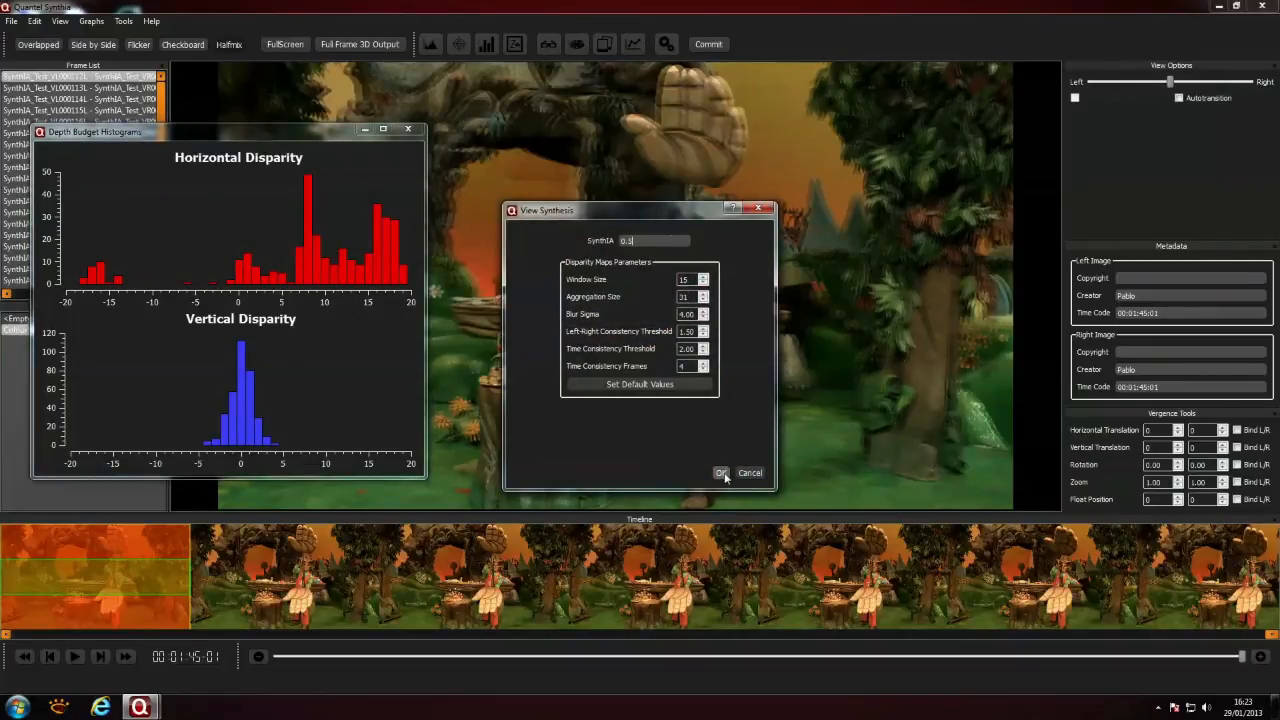
click(720, 472)
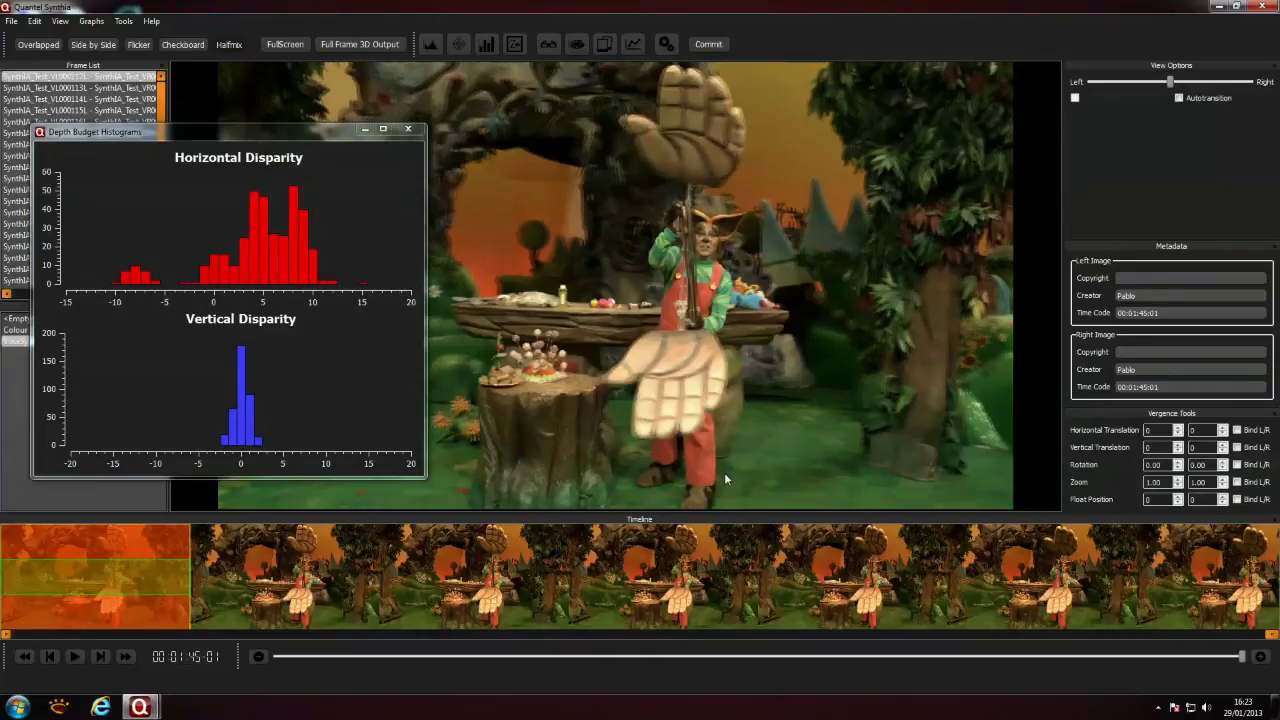
mouse_move(252, 316)
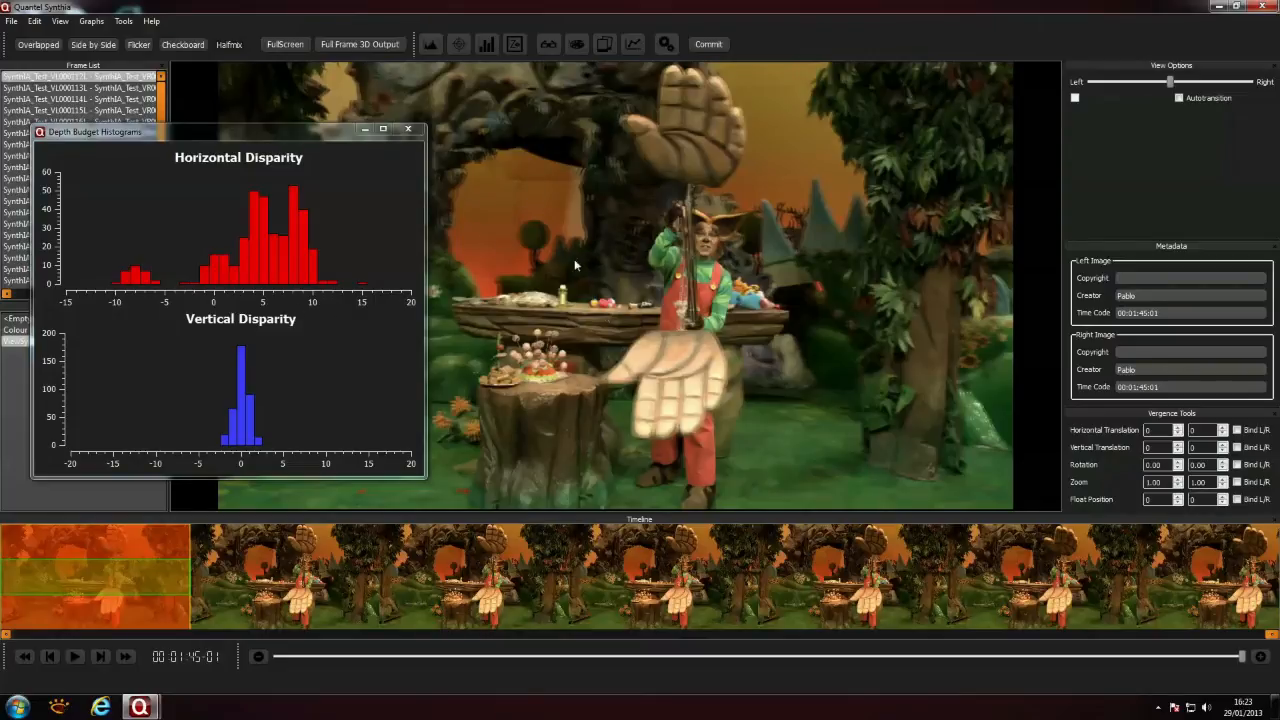
mouse_move(10, 340)
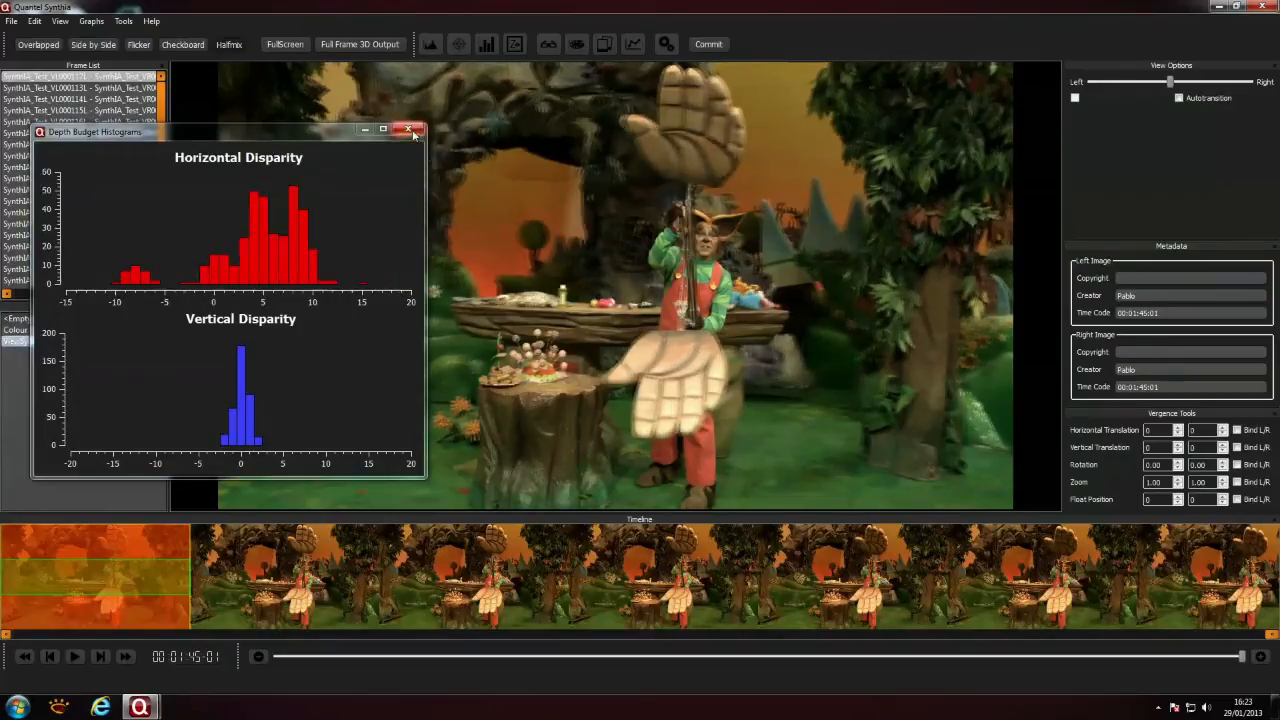
- Delete the workflow actions after colour correction and show both eyes' disparity maps
click(408, 132)
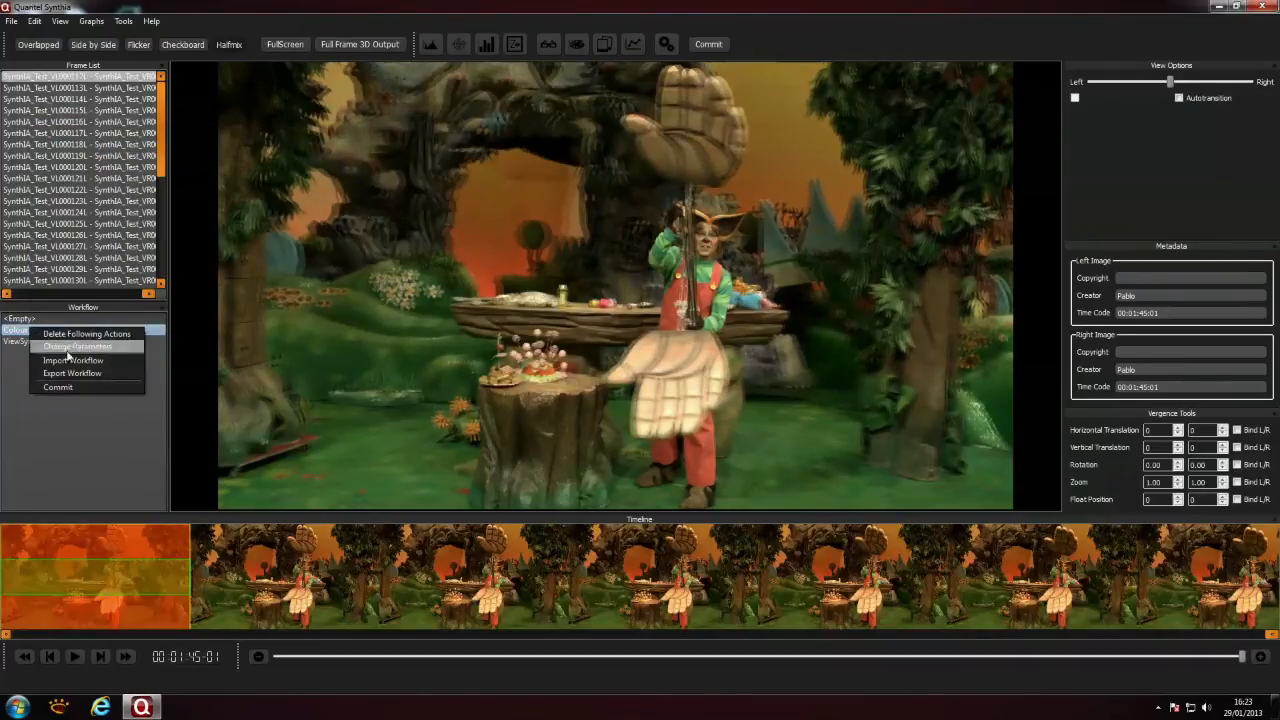
mouse_move(86, 334)
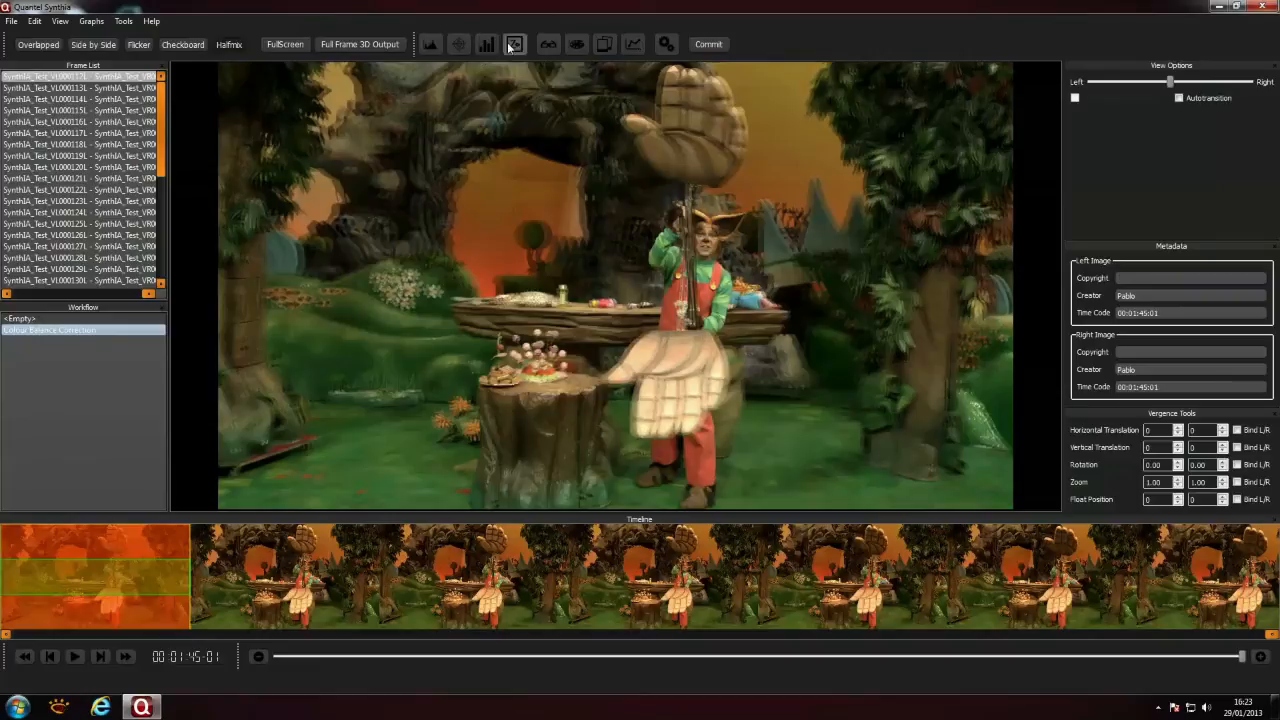
click(514, 44)
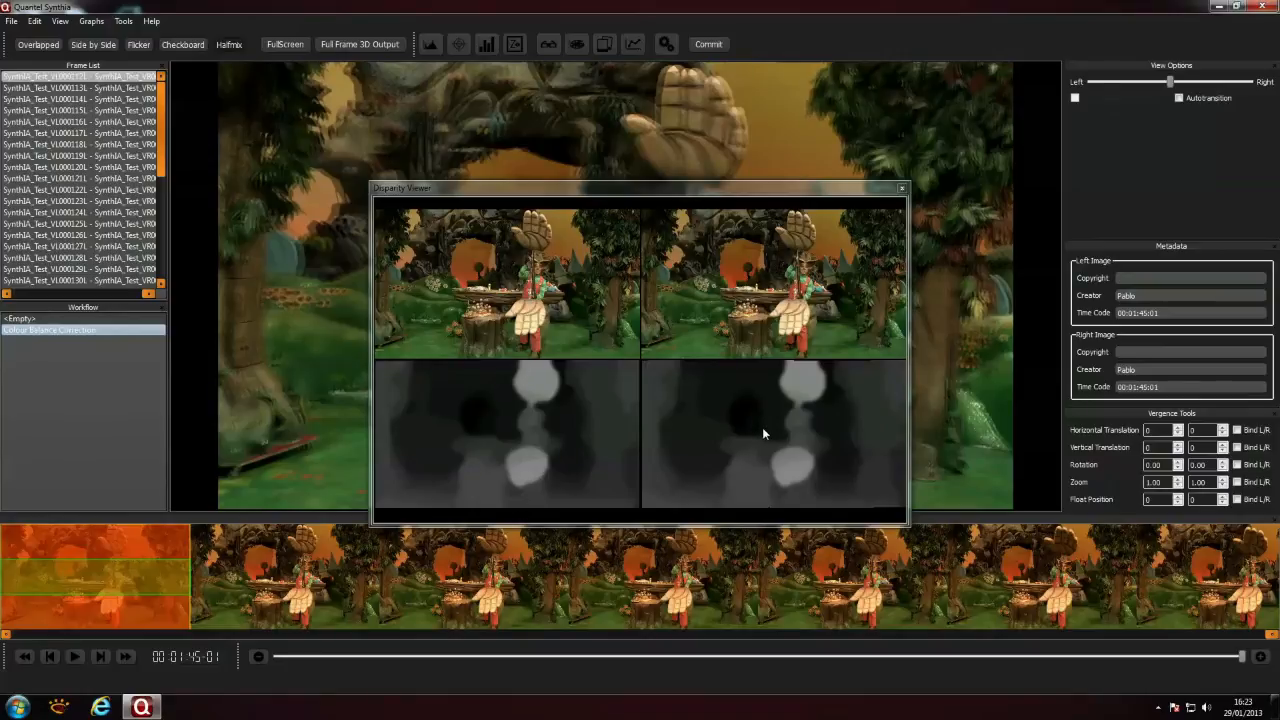
mouse_move(900, 188)
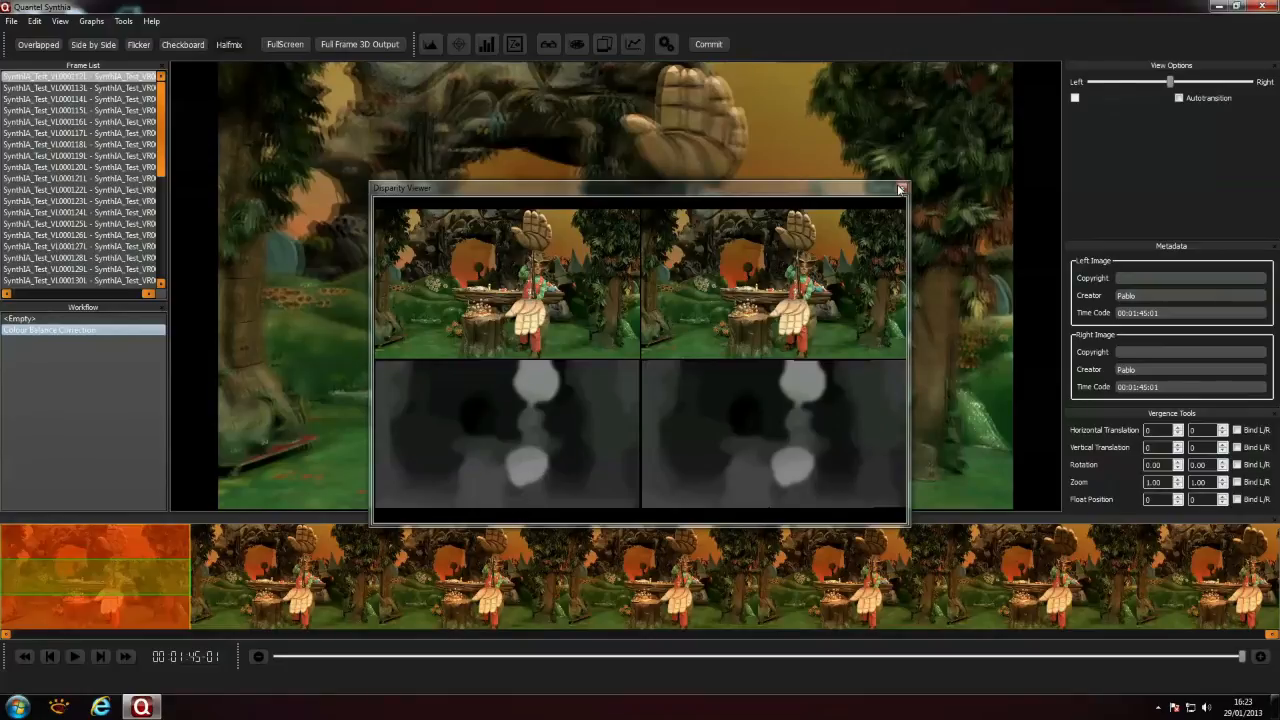
mouse_move(900, 190)
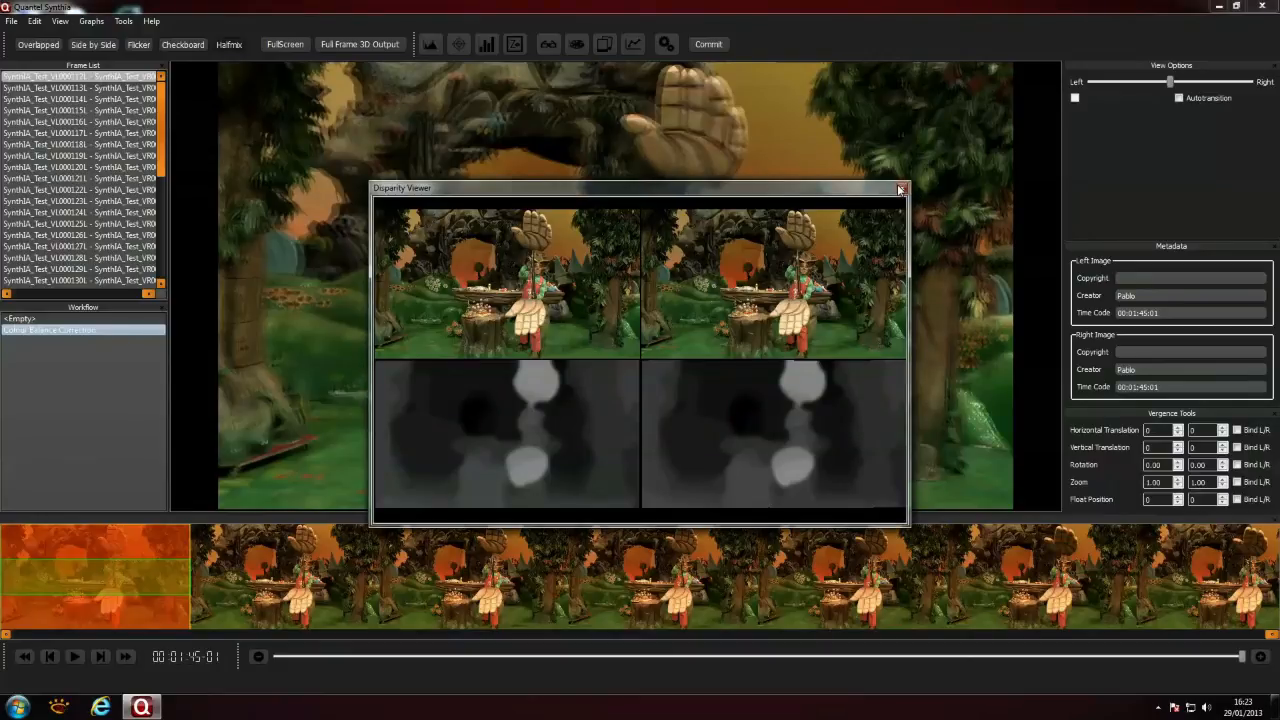
- Close the disparity viewer and start the variable-disparity synthesis wizard with its options confirmed
click(900, 188)
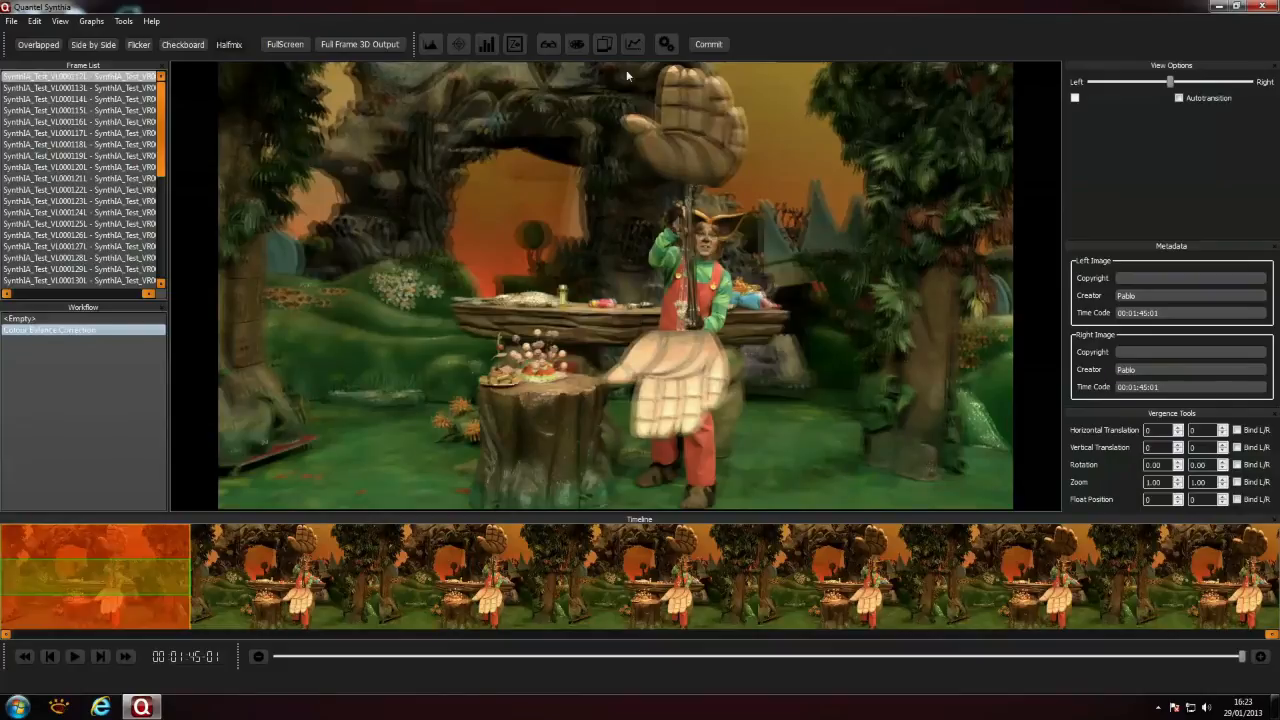
mouse_move(604, 44)
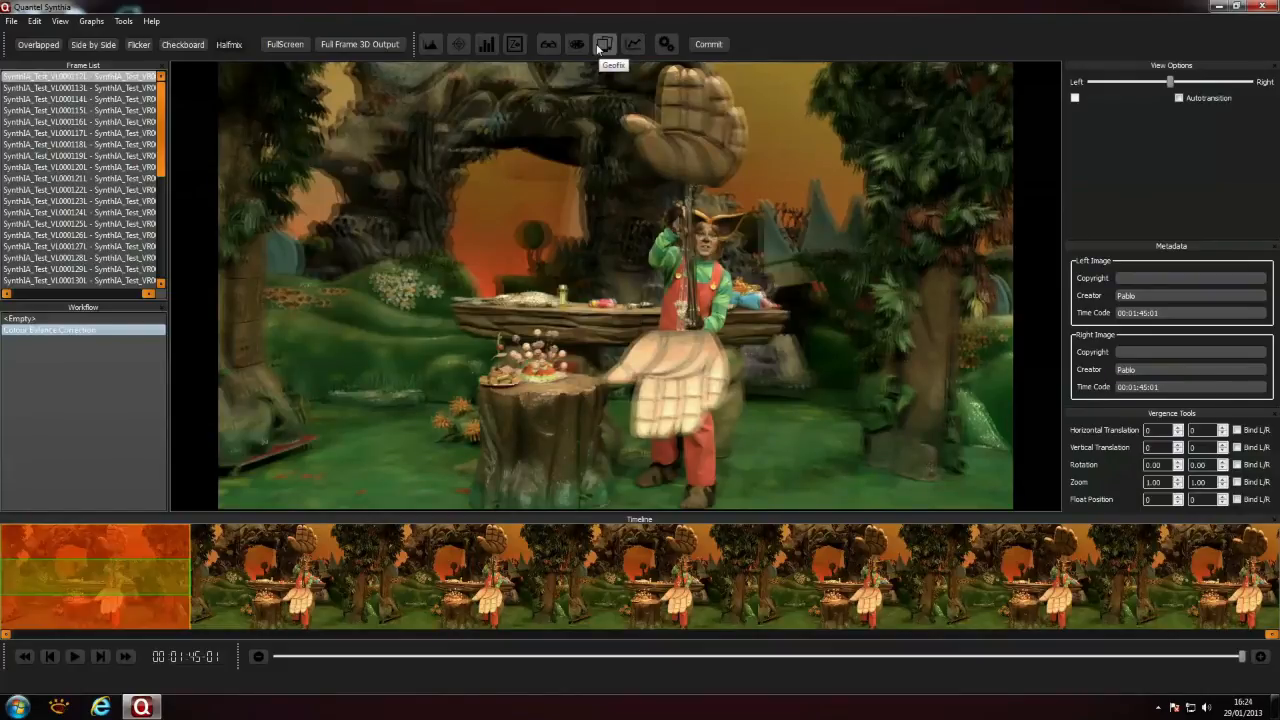
click(604, 44)
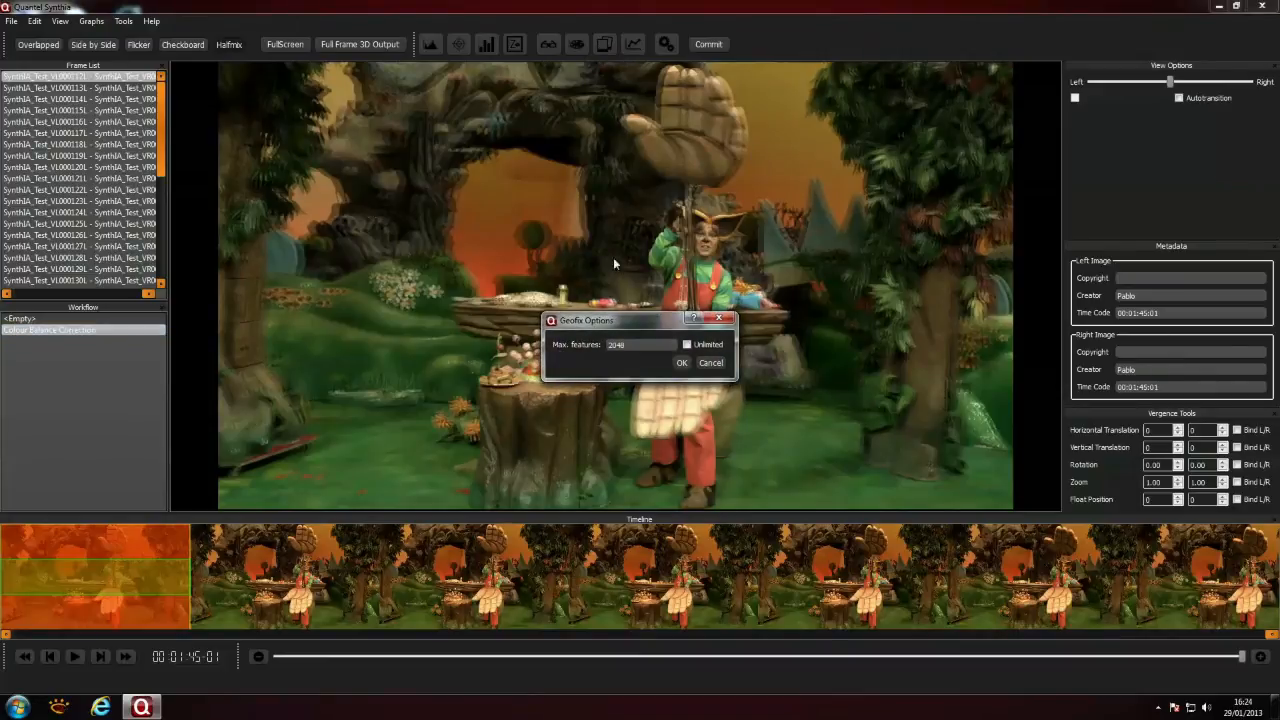
mouse_move(710, 362)
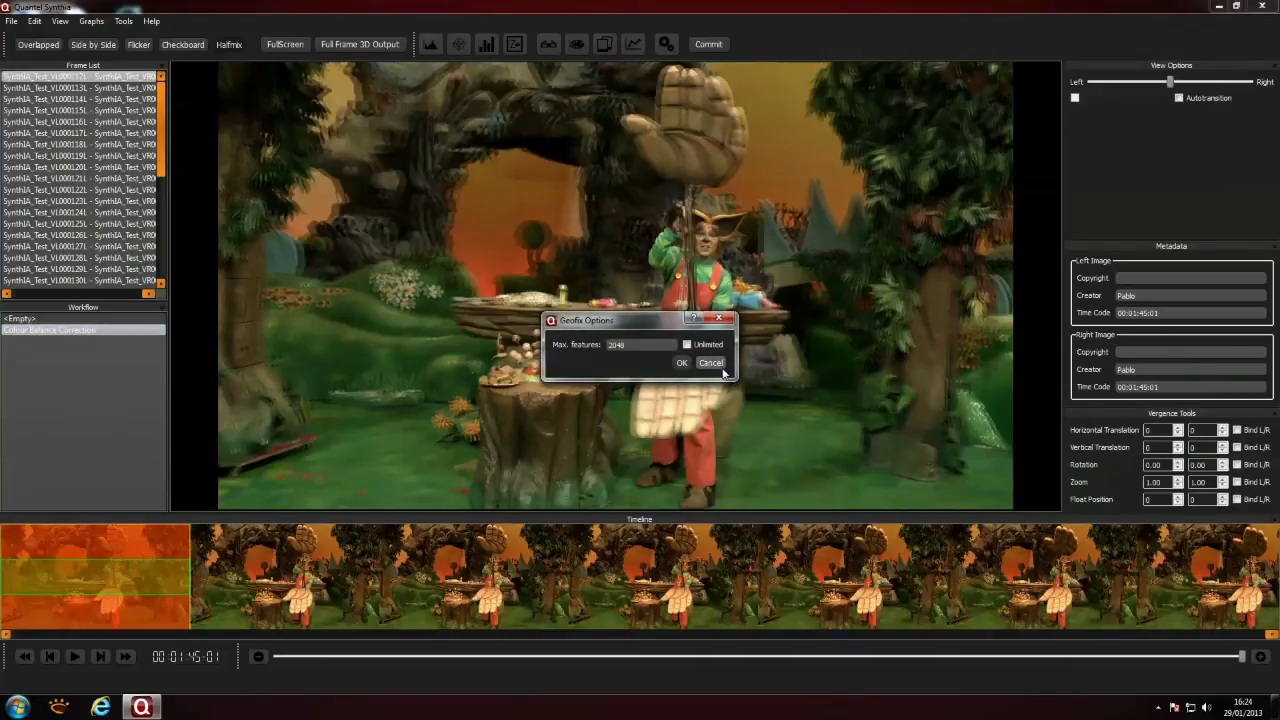
click(680, 362)
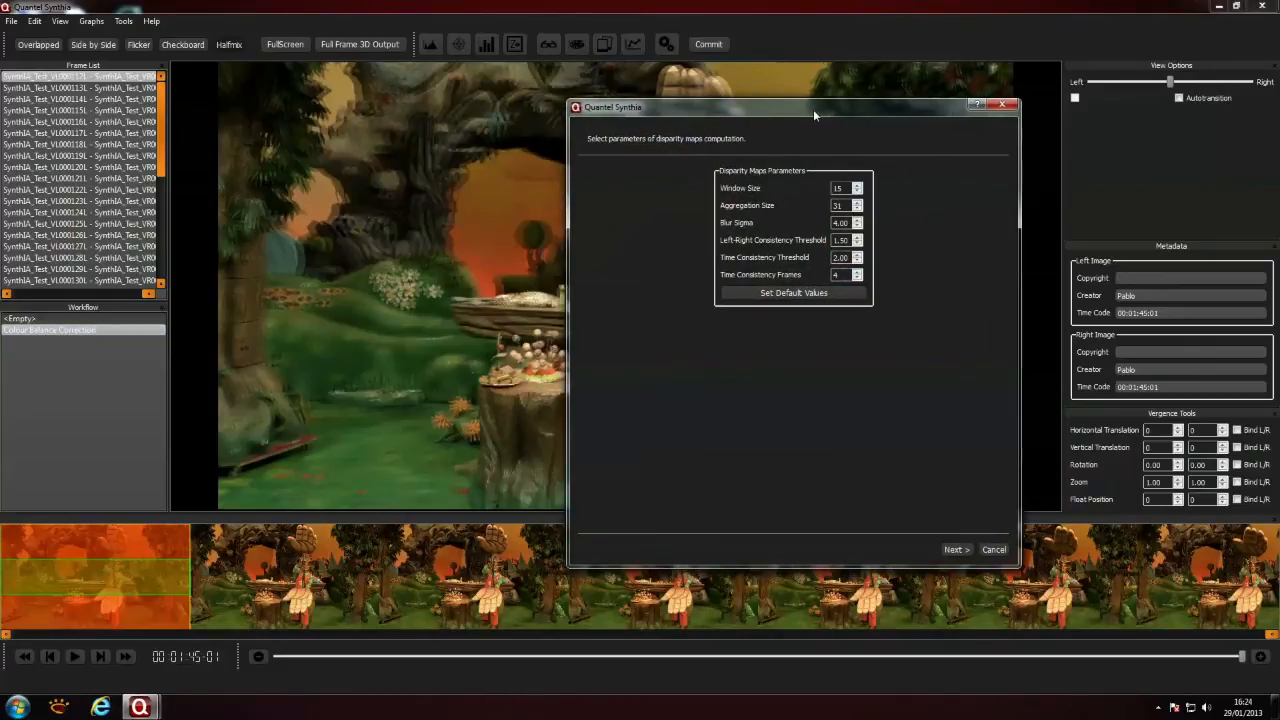
- Precompute the disparity maps and finish with the curve compressing larger disparities
click(954, 548)
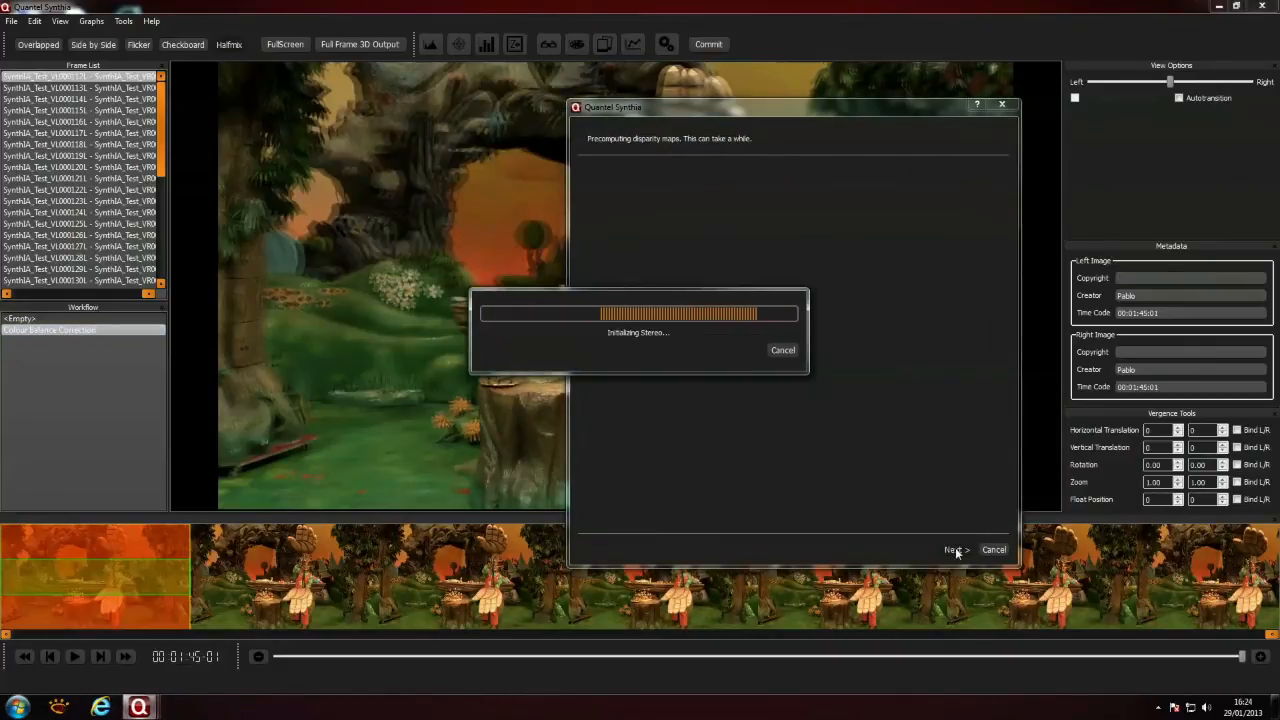
click(956, 550)
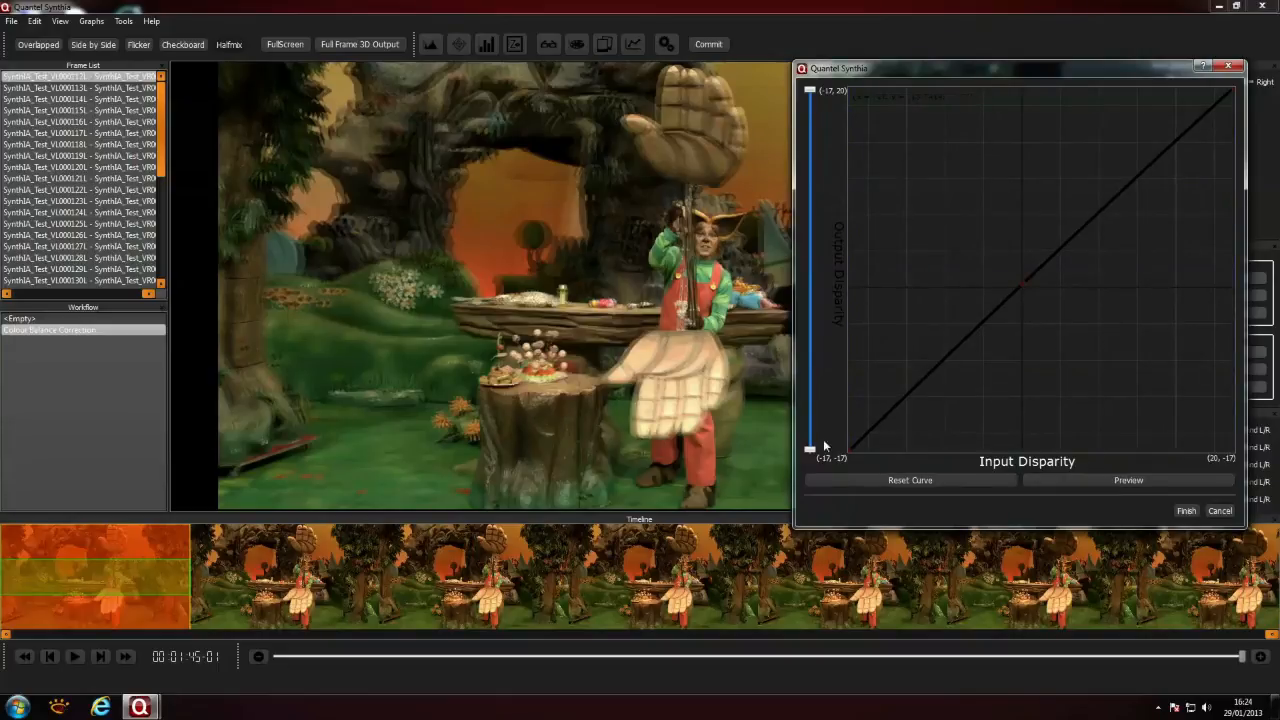
mouse_move(616, 104)
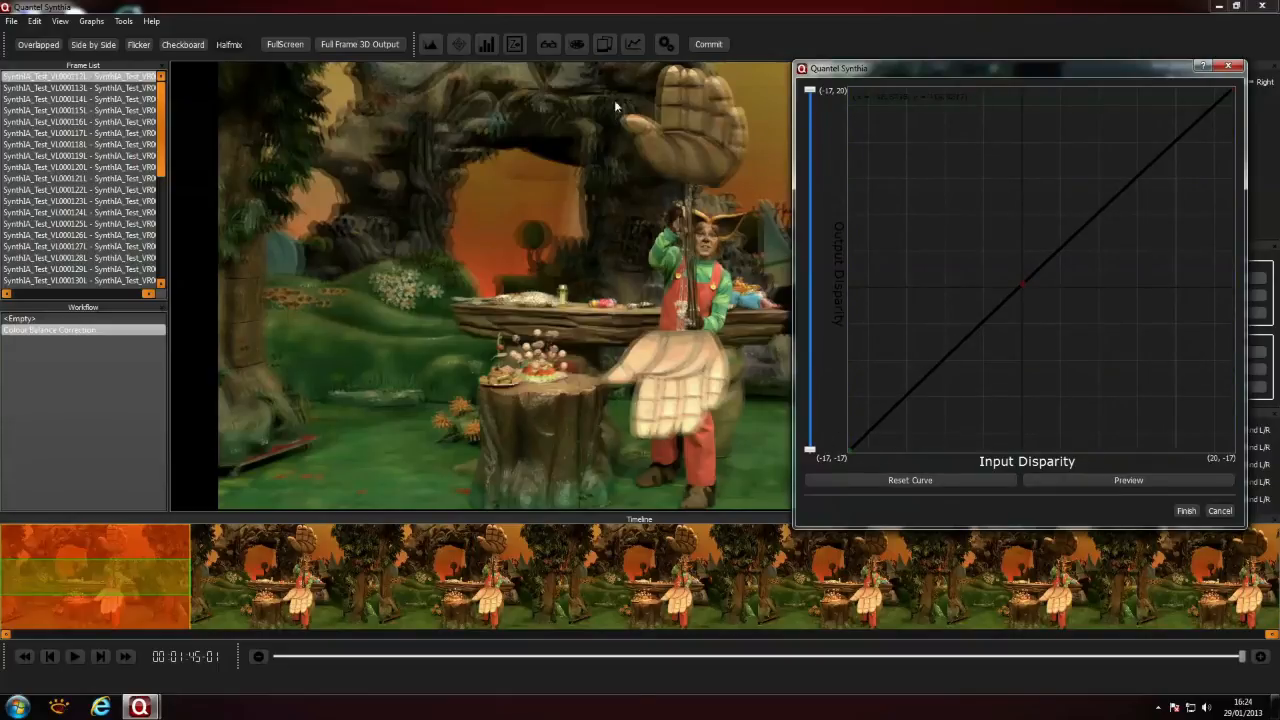
mouse_move(1064, 308)
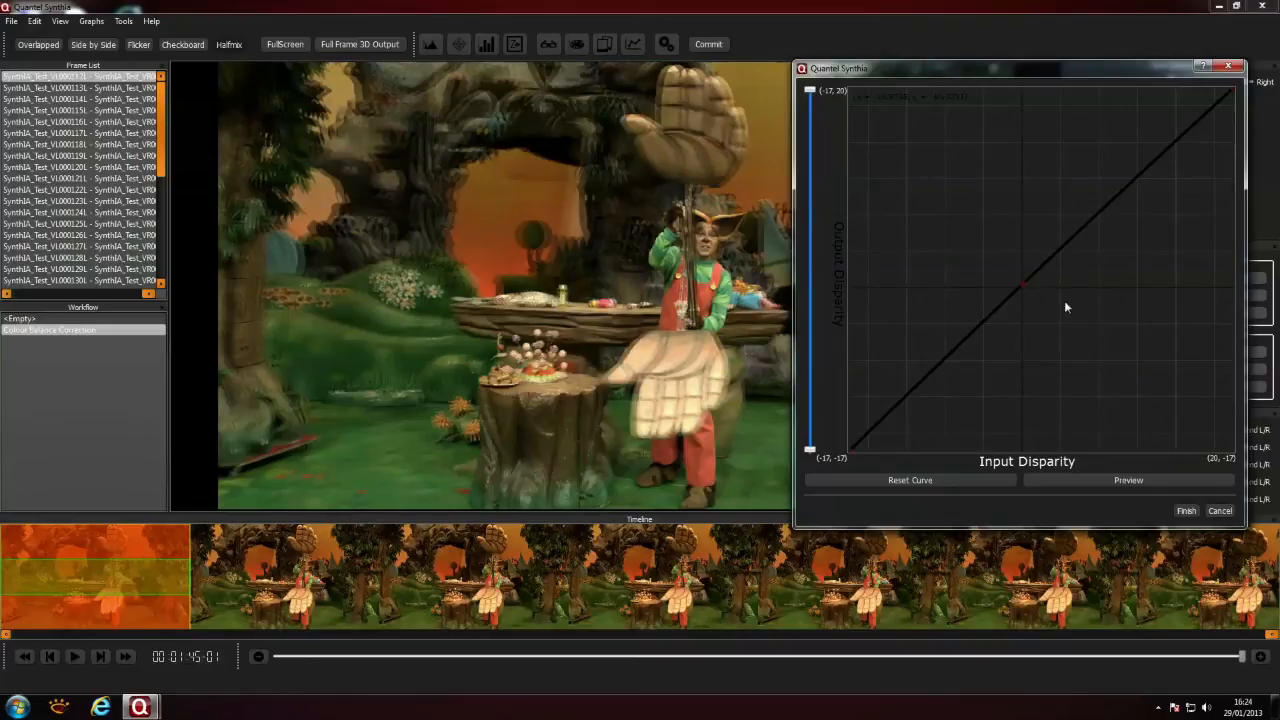
mouse_move(1228, 90)
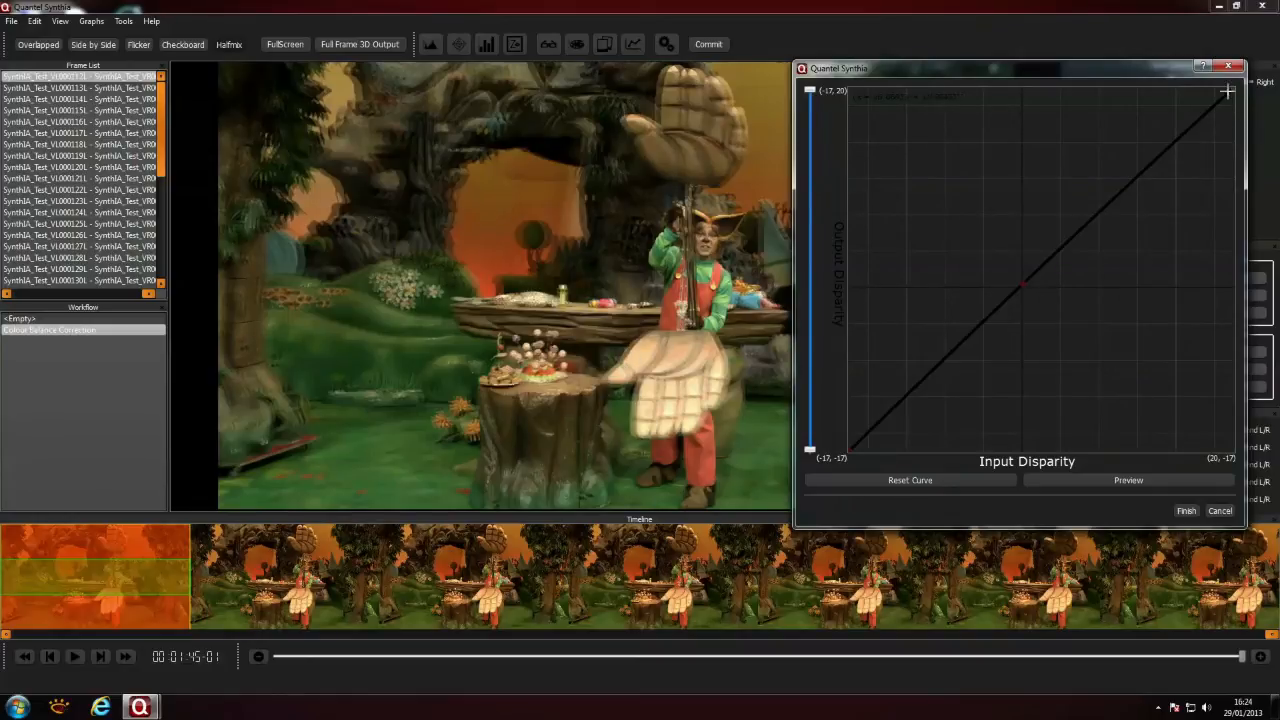
mouse_move(490, 224)
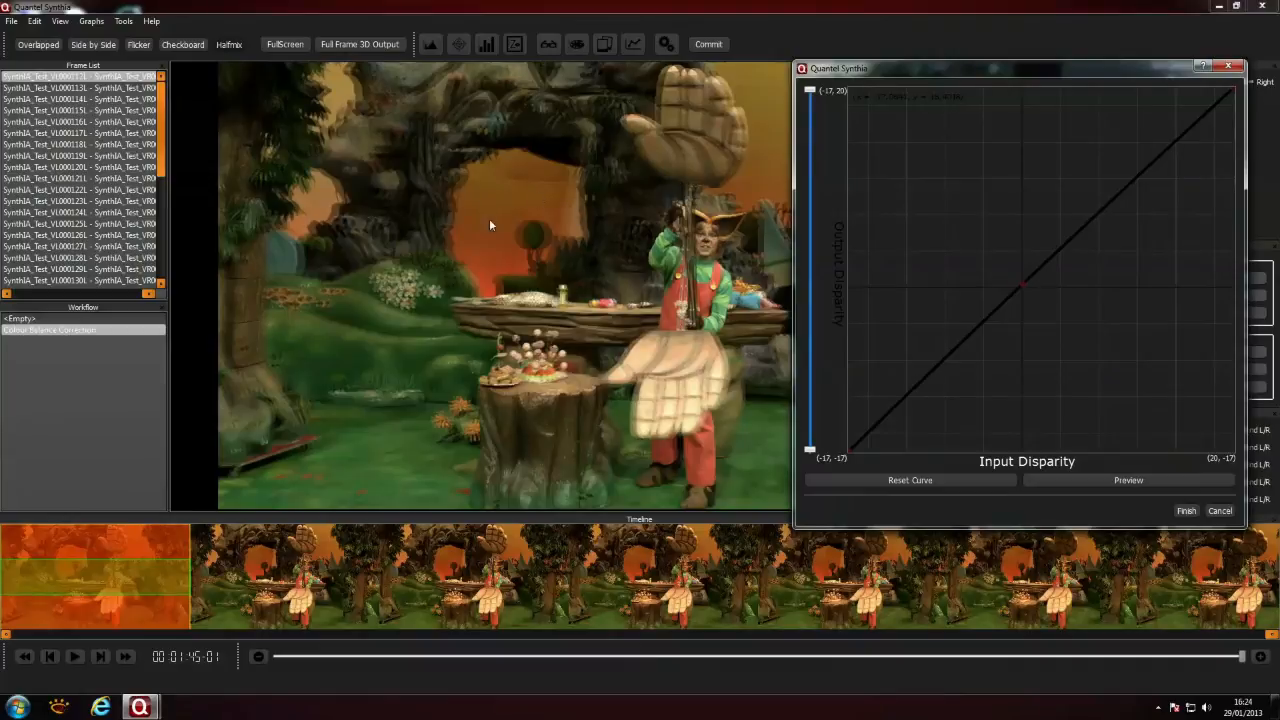
mouse_move(1230, 88)
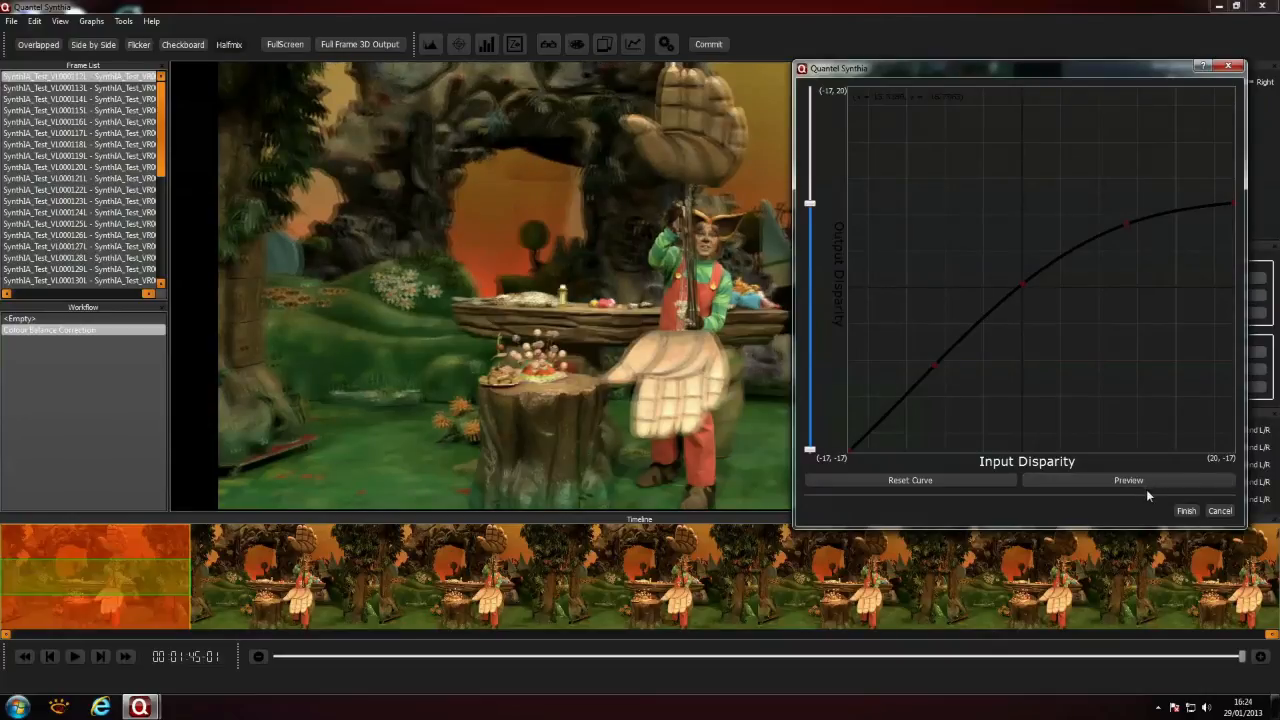
click(1186, 512)
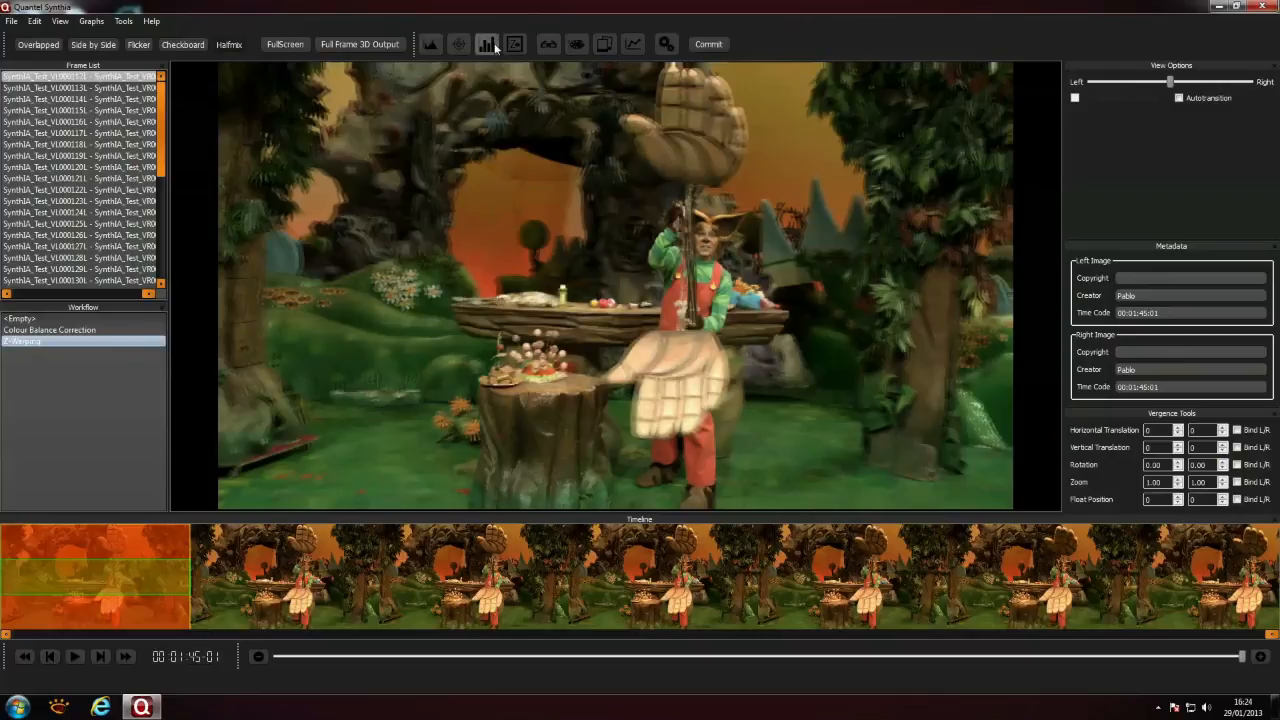
- Check the depth-budget histogram, then Commit to open the Images Selection dialog
click(488, 44)
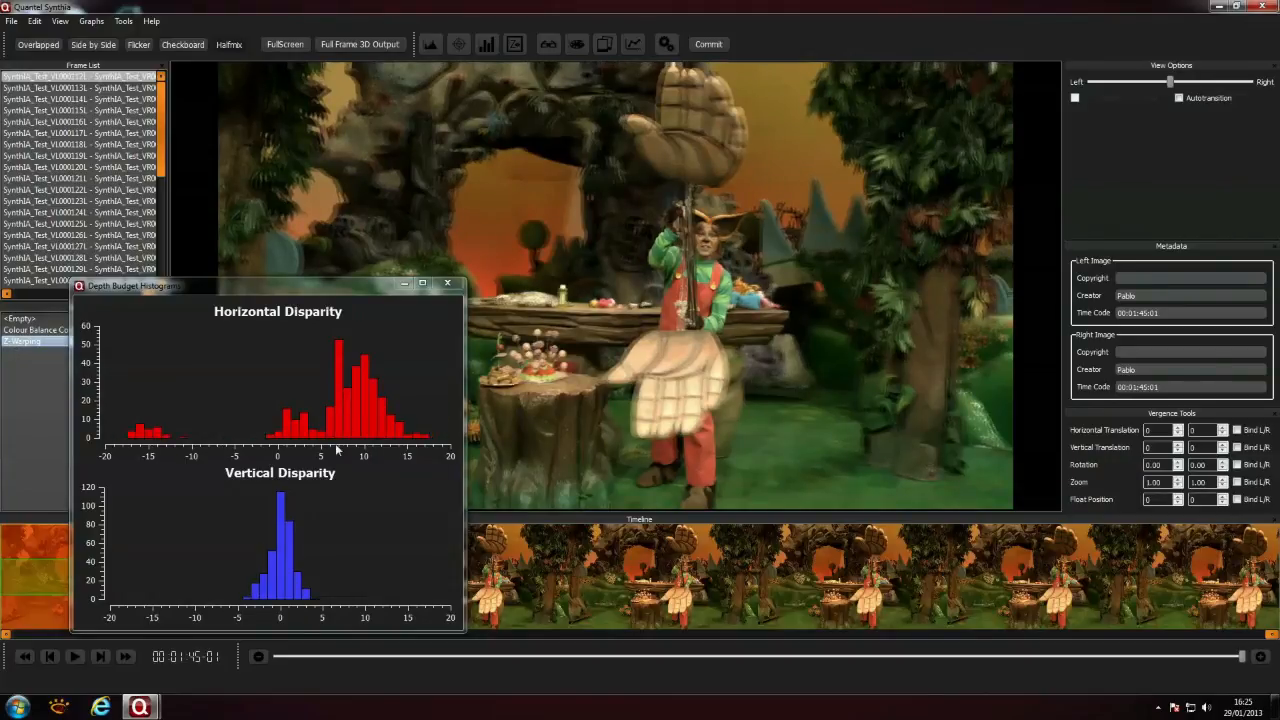
mouse_move(730, 354)
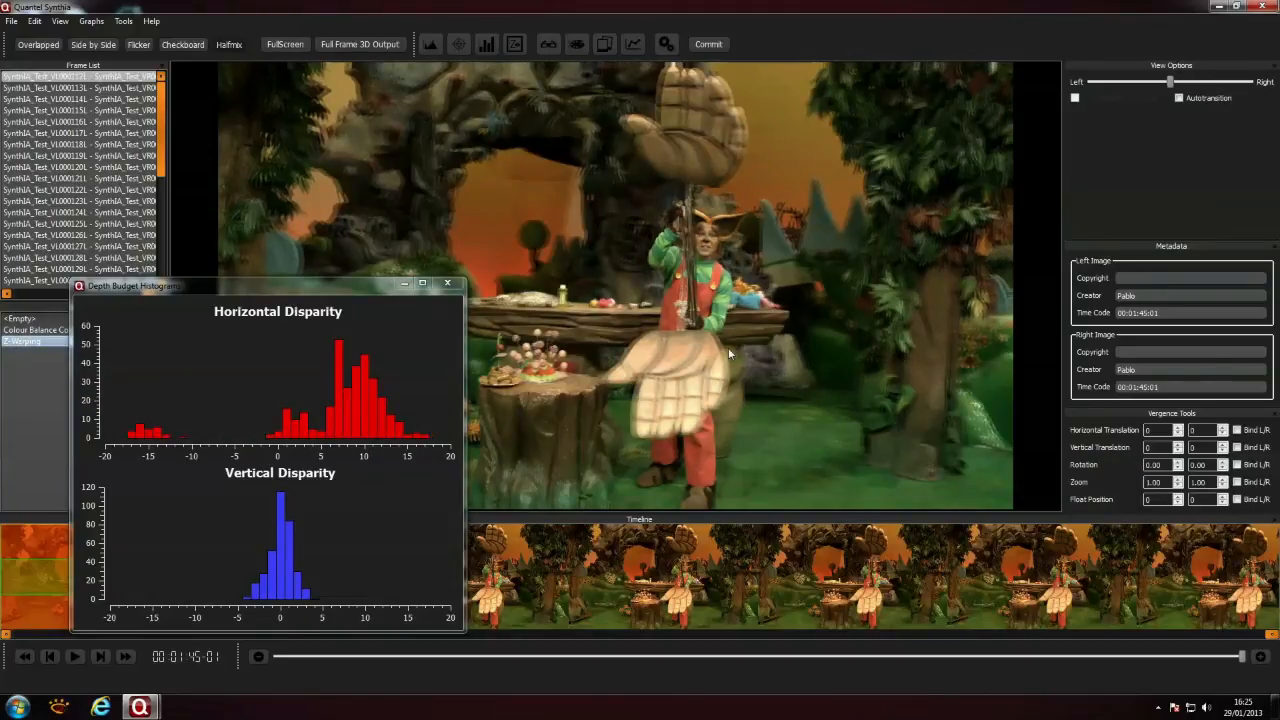
mouse_move(448, 284)
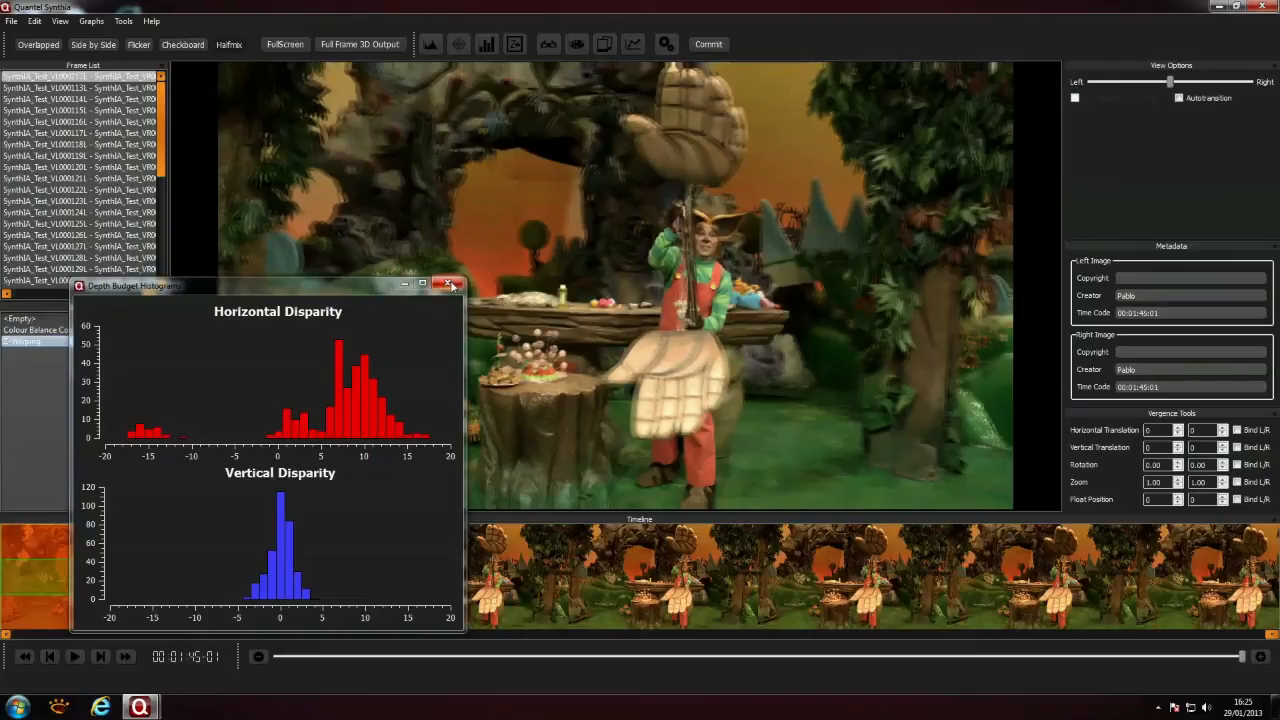
click(448, 284)
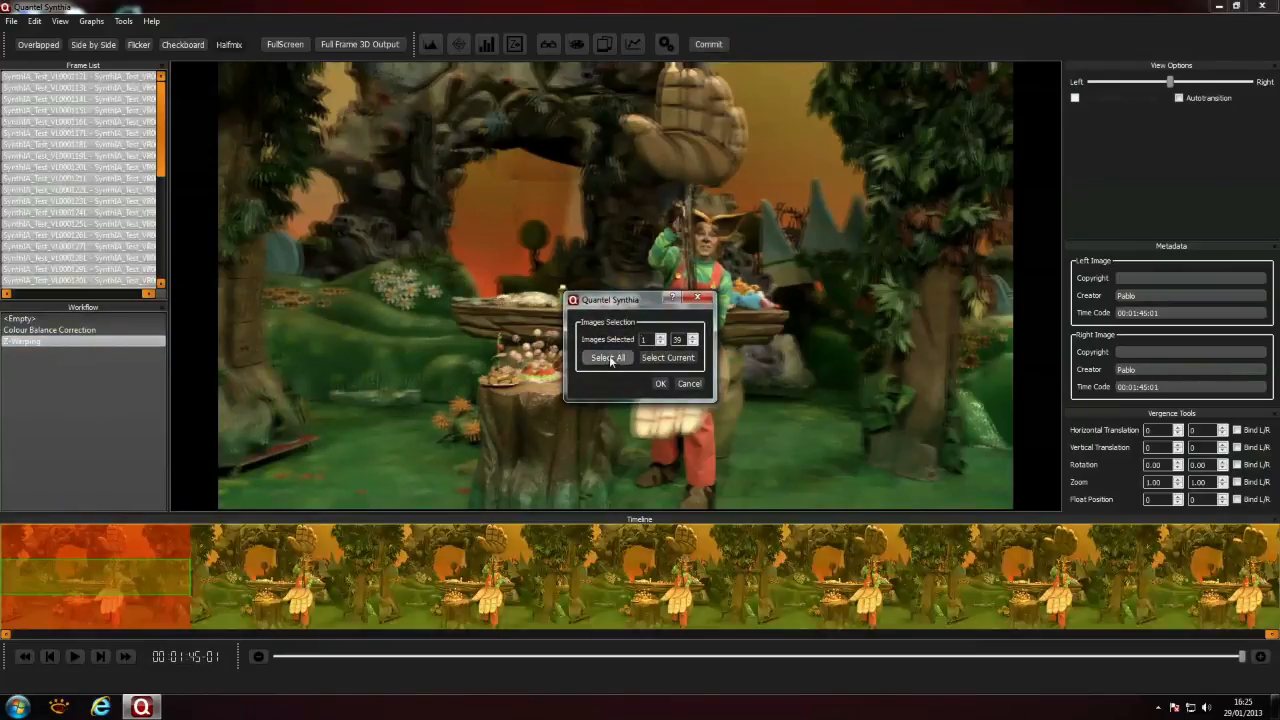
- Render all frames via Select All in Images Selection, then play the clip from cache
click(660, 384)
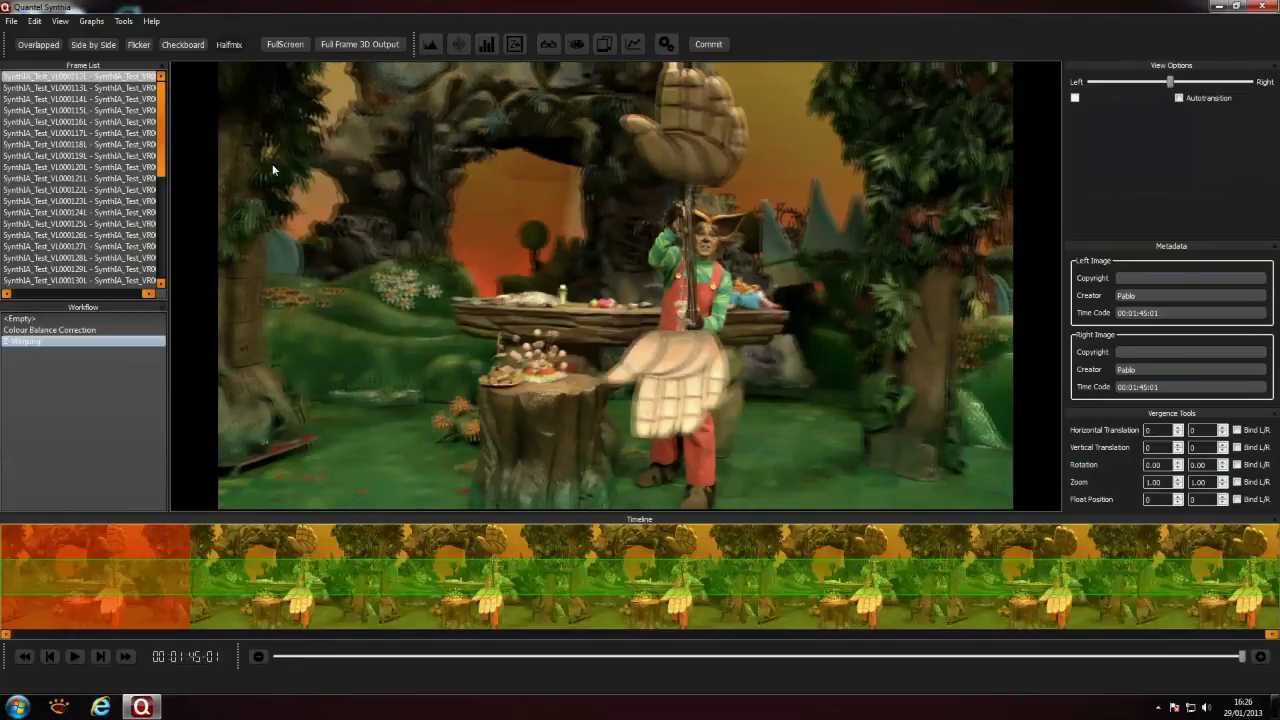
mouse_move(70, 688)
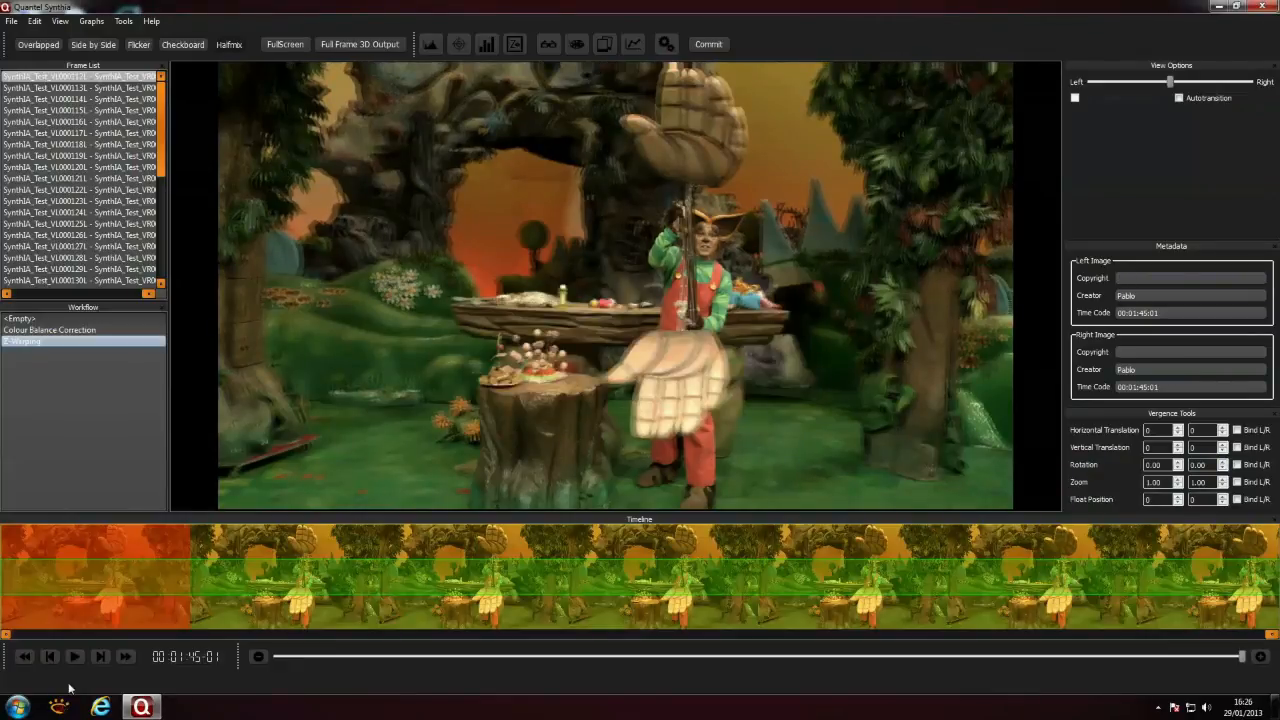
click(76, 656)
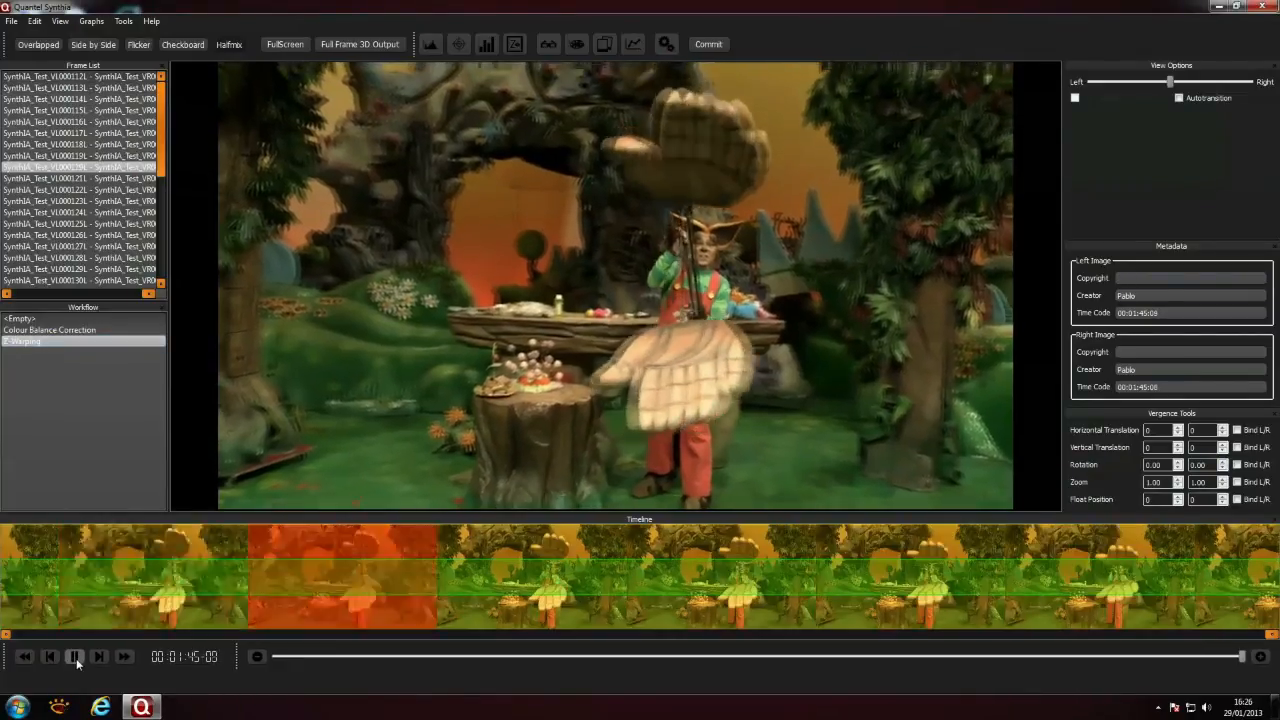